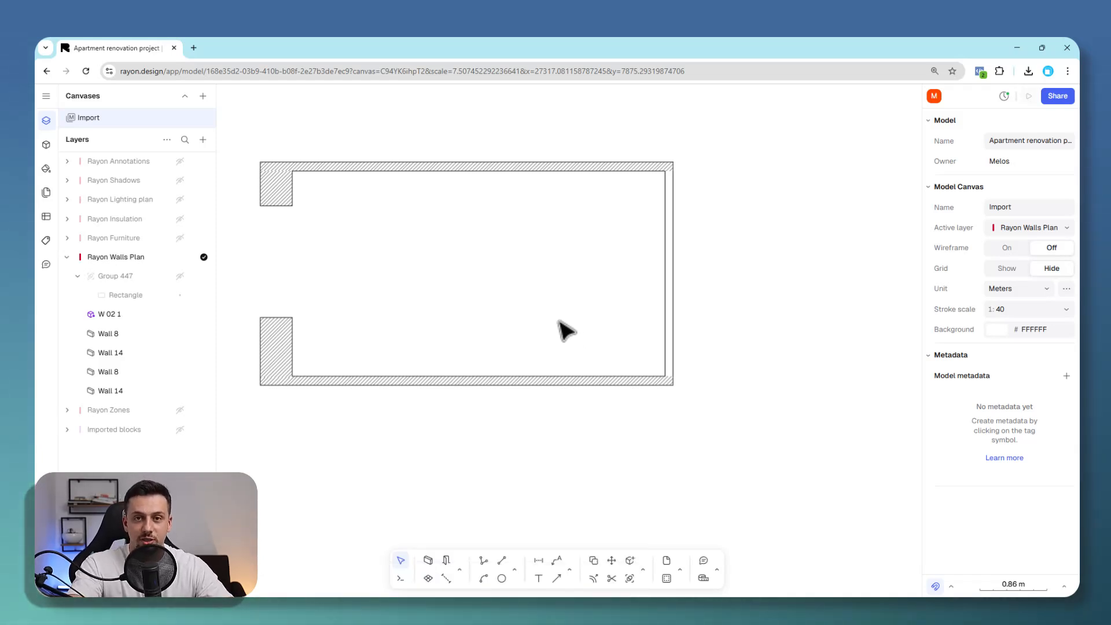
# Collapse the Layers panel and activate the Wall tool on the walls plan layer
pyautogui.click(47, 121)
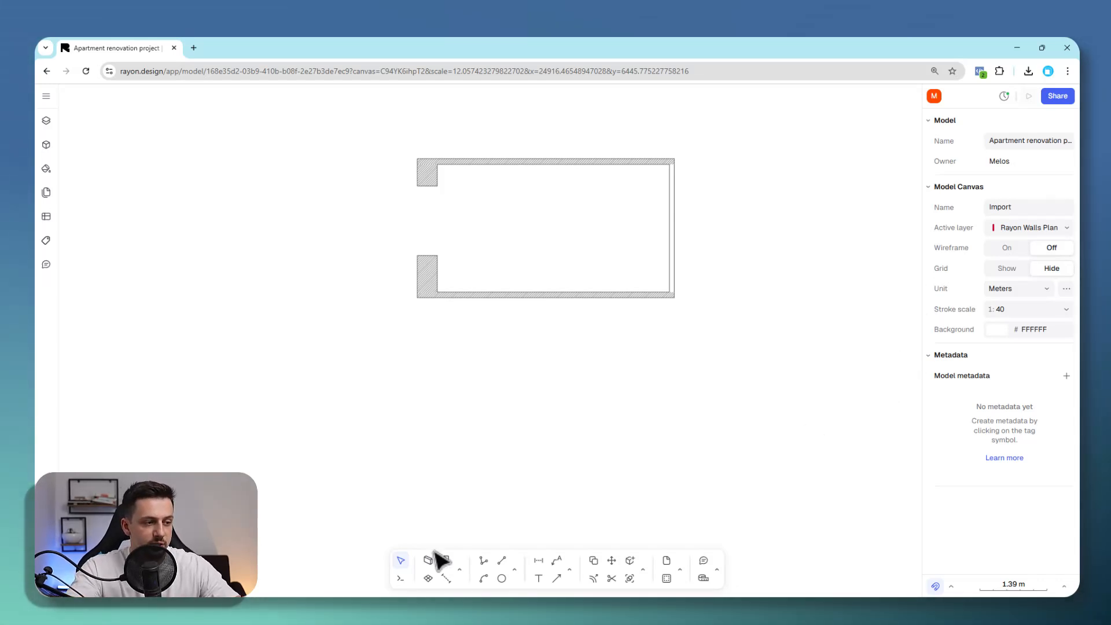
pyautogui.moveTo(427, 560)
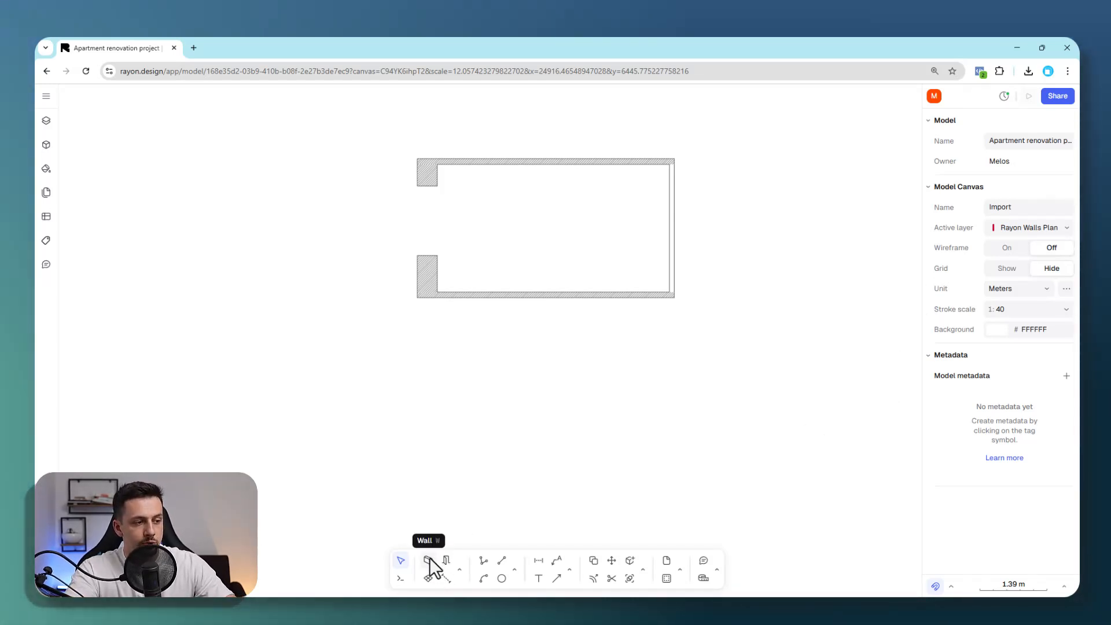
pyautogui.click(425, 560)
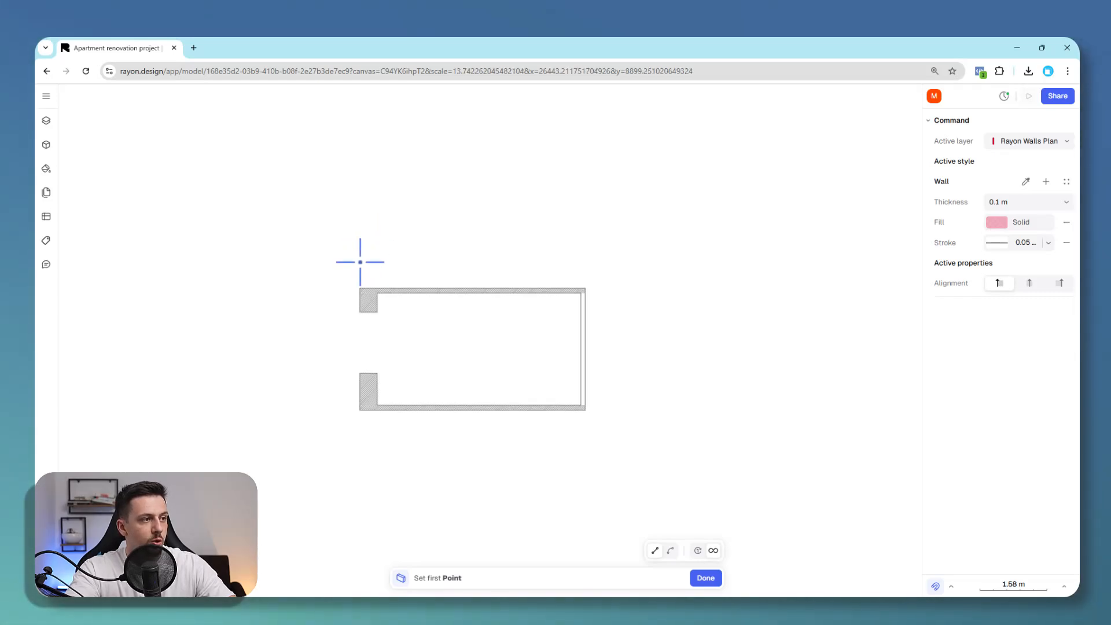
# Place the first corner of the three connected 0.1 m walls above the existing room
pyautogui.click(360, 262)
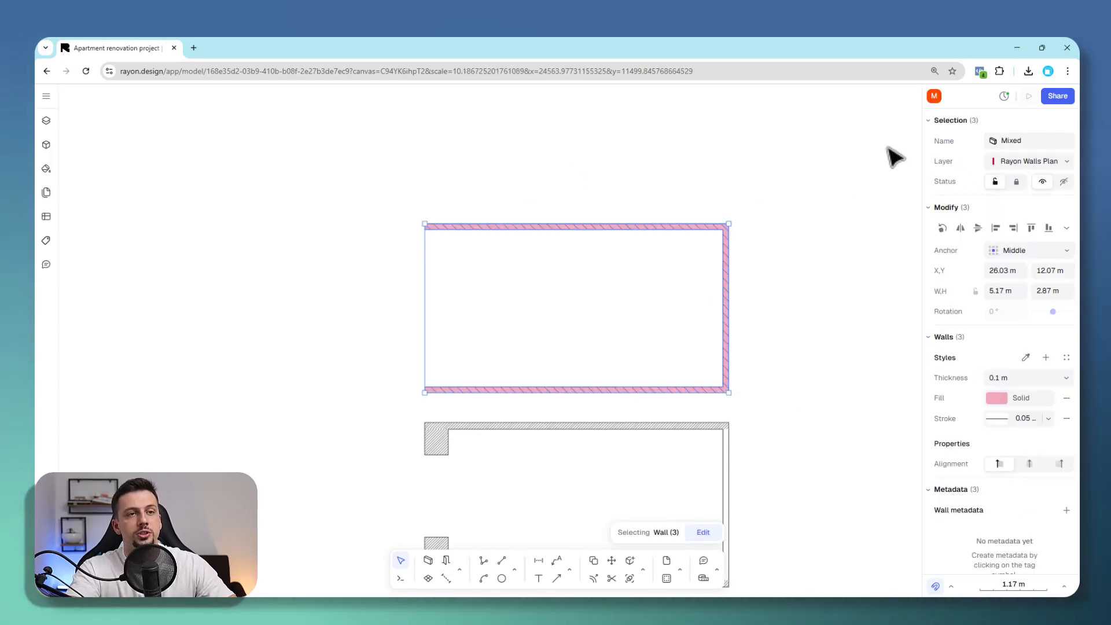
# Recolour the three new walls' fill from pink to grey (727272)
pyautogui.click(996, 397)
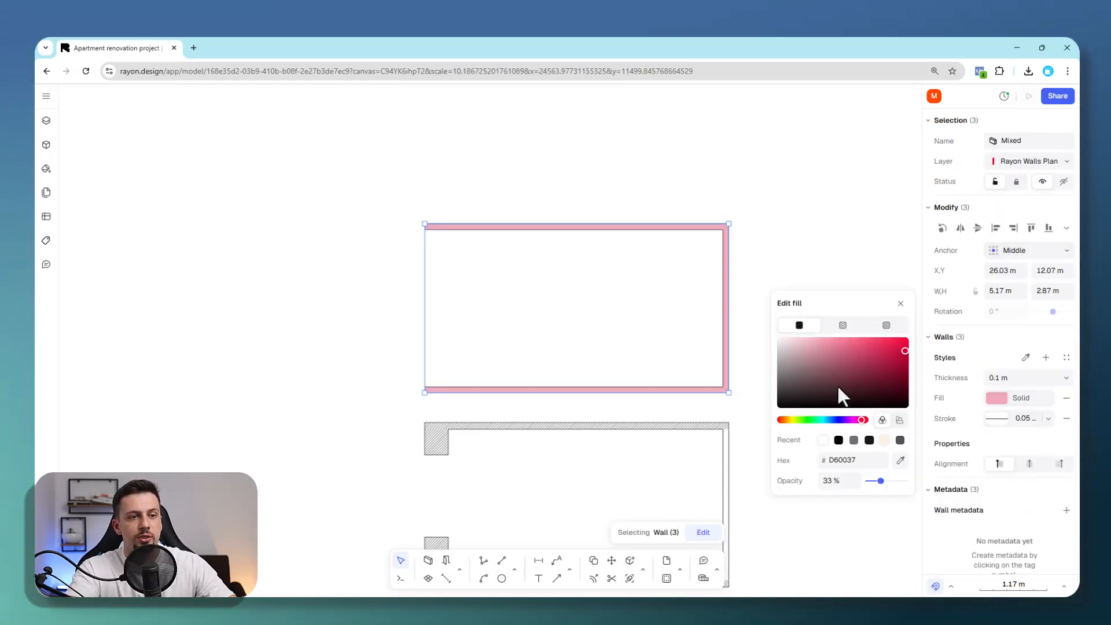
pyautogui.click(780, 374)
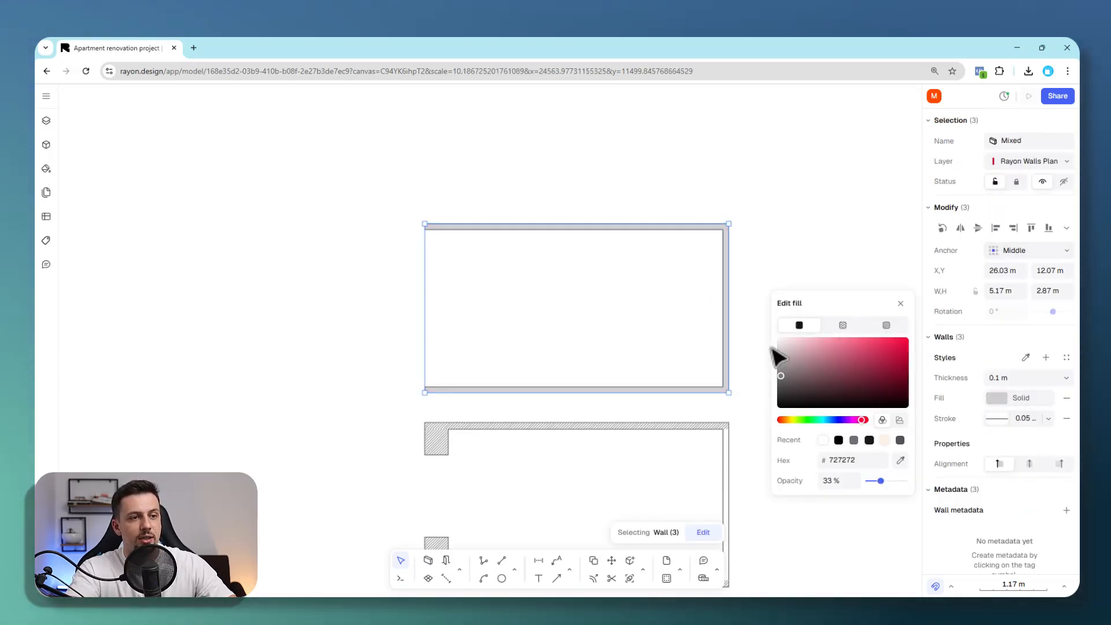
pyautogui.click(842, 377)
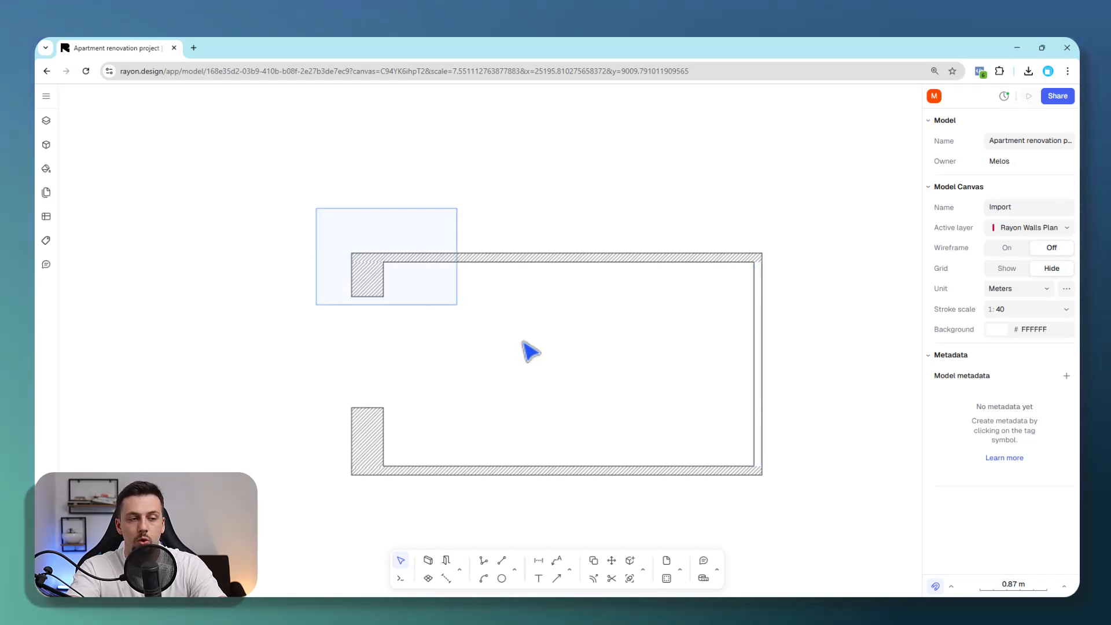
pyautogui.moveTo(501, 579)
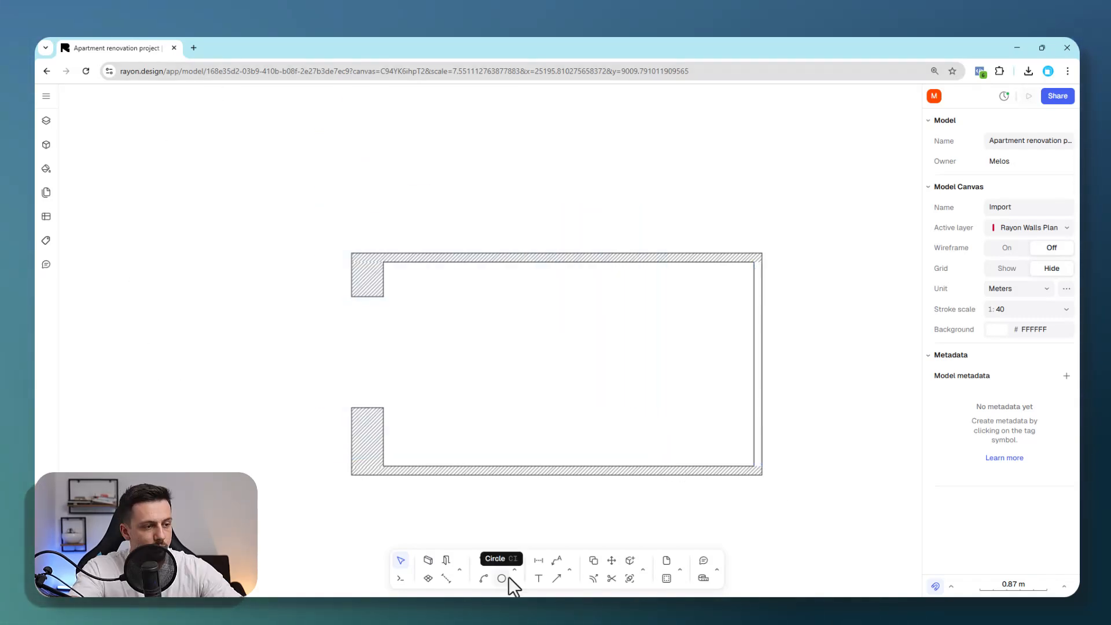
# Draw a dark-stroked polyline rectangle about 2.1 m wide in the room's lower-right corner
pyautogui.click(501, 579)
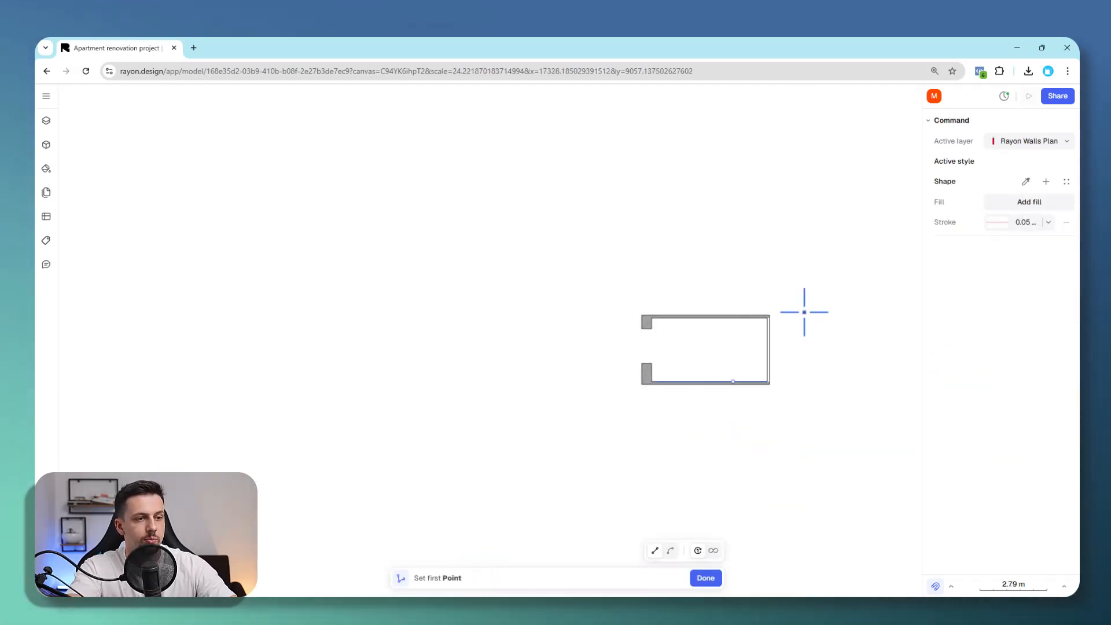
pyautogui.click(996, 222)
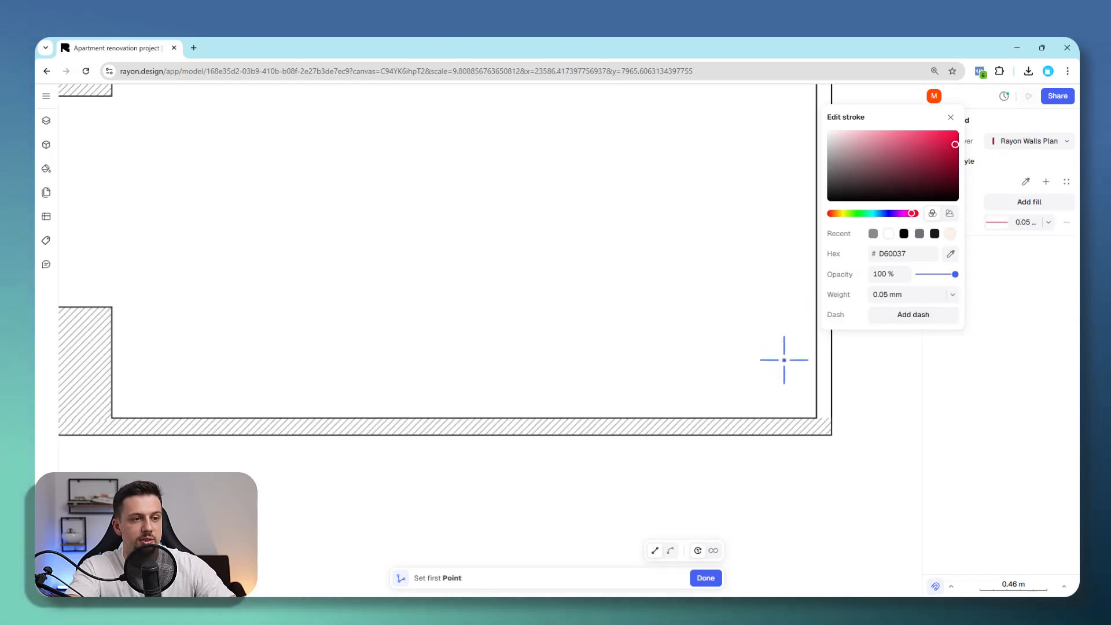
pyautogui.click(831, 165)
pyautogui.write('0.9')
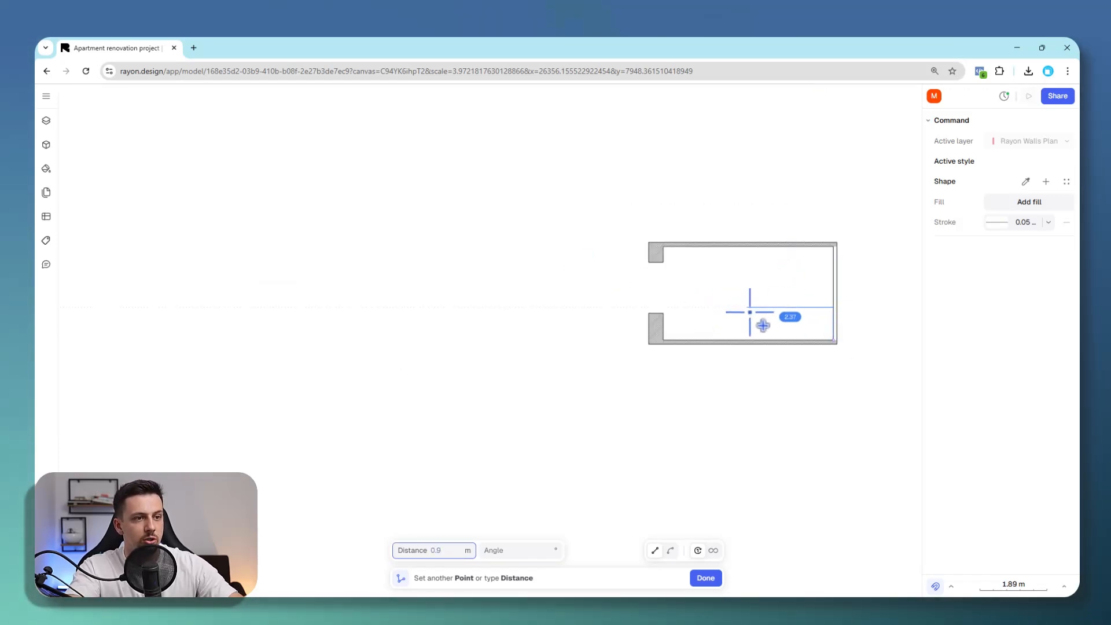
pyautogui.write('2.1')
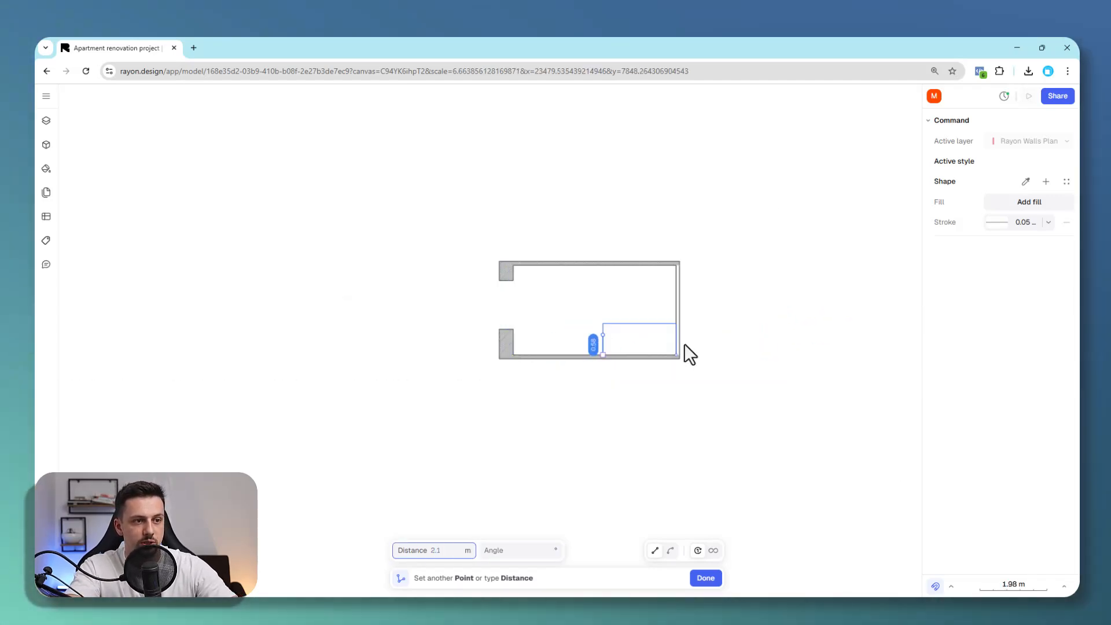
pyautogui.click(704, 577)
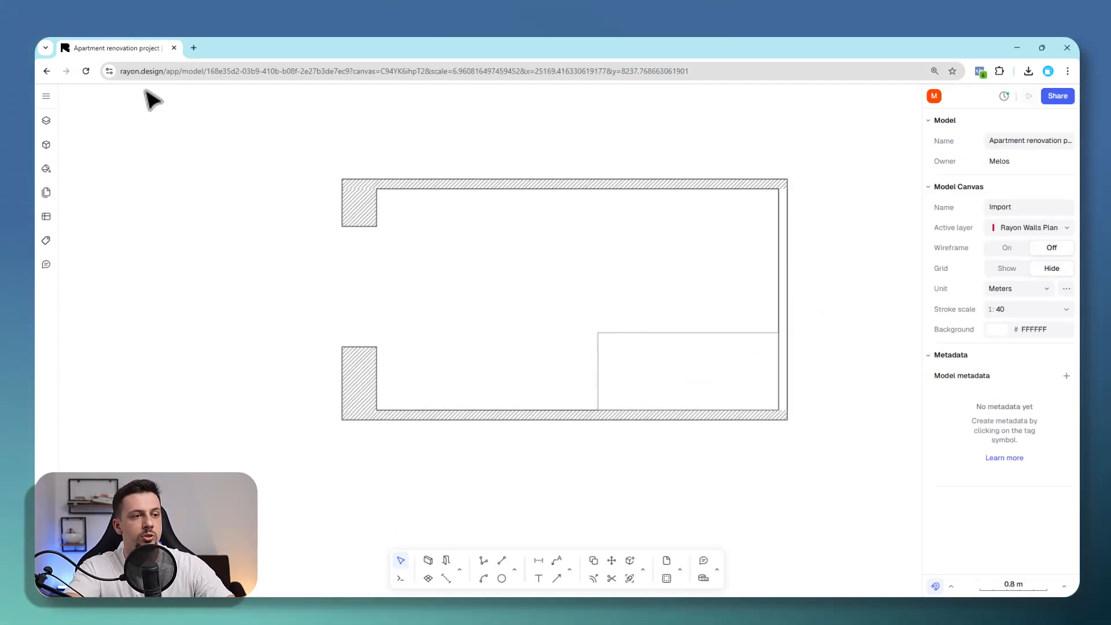
# Show the Layers panel and frame the whole kitchen and dining elevation in view
pyautogui.click(45, 120)
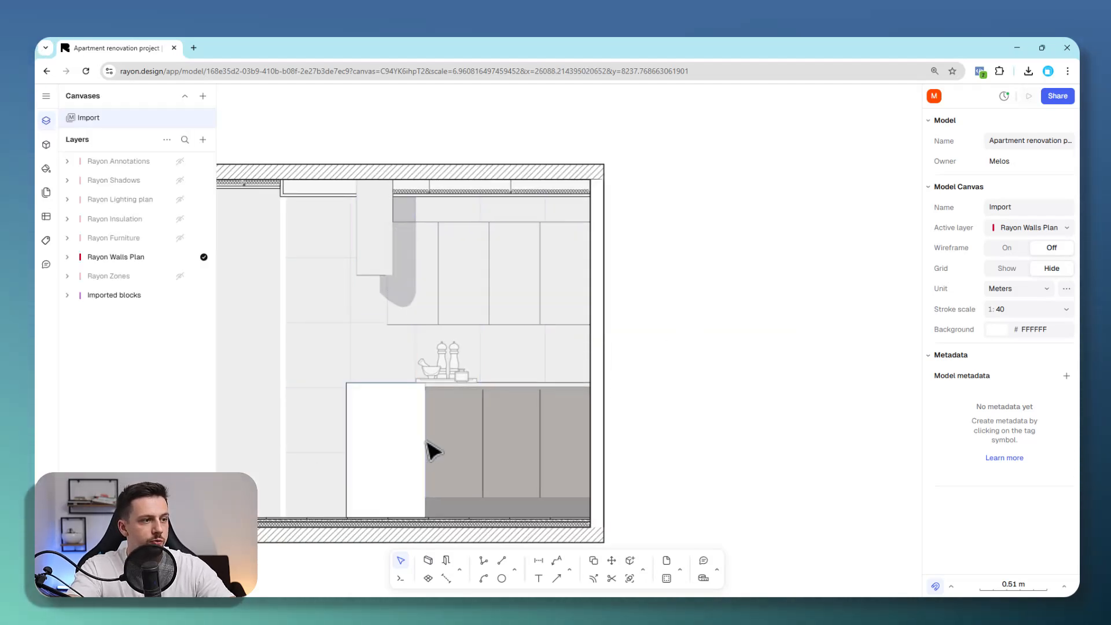
pyautogui.scroll(-3)
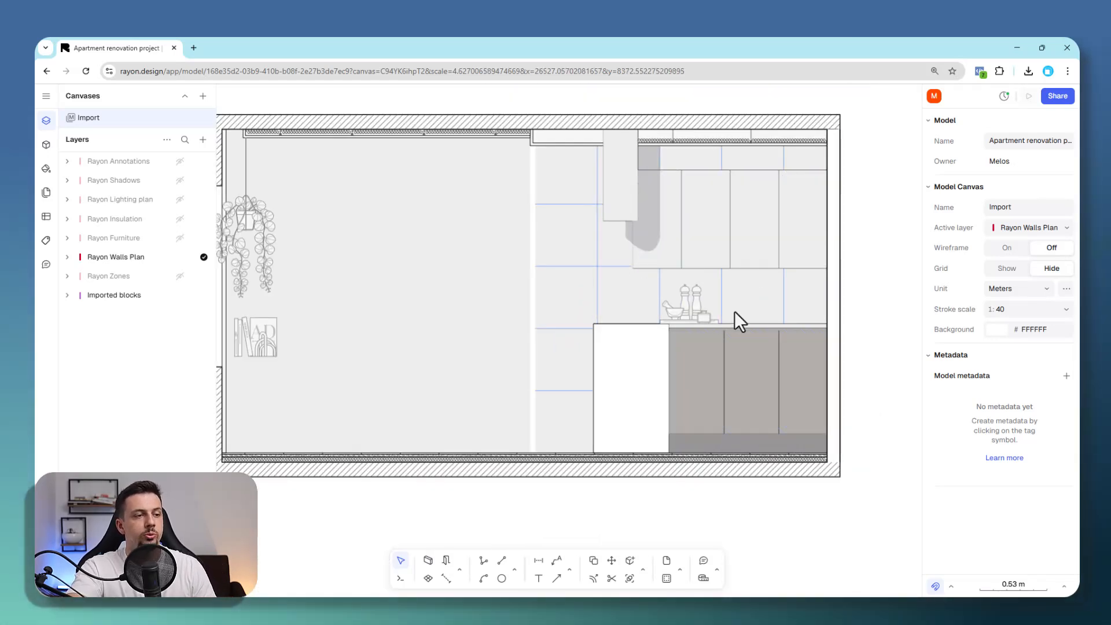
pyautogui.scroll(-3)
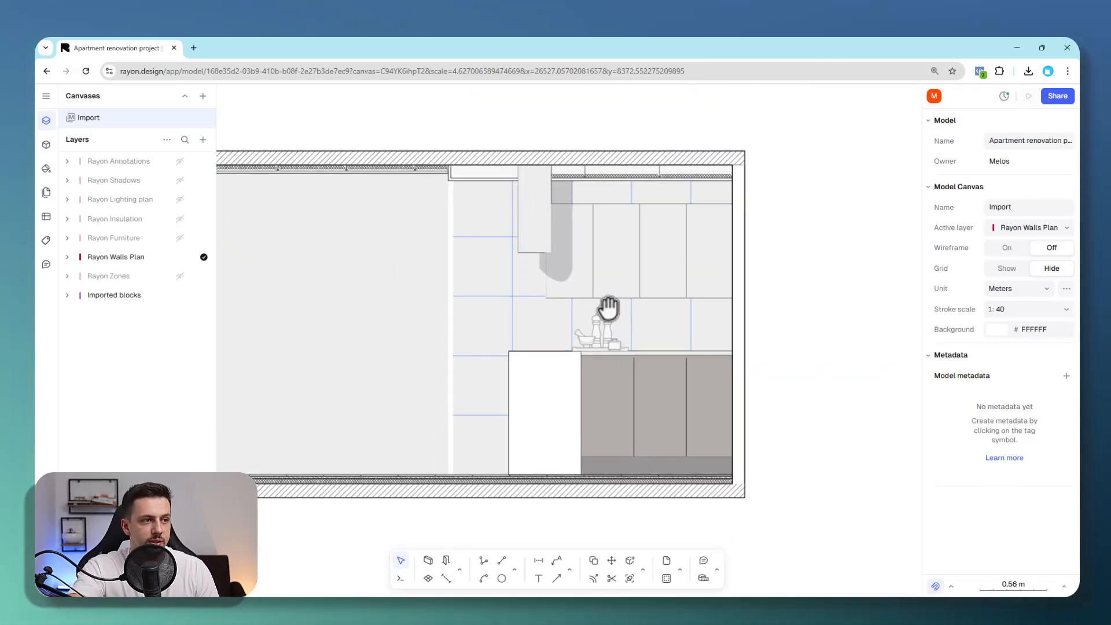
pyautogui.scroll(-3)
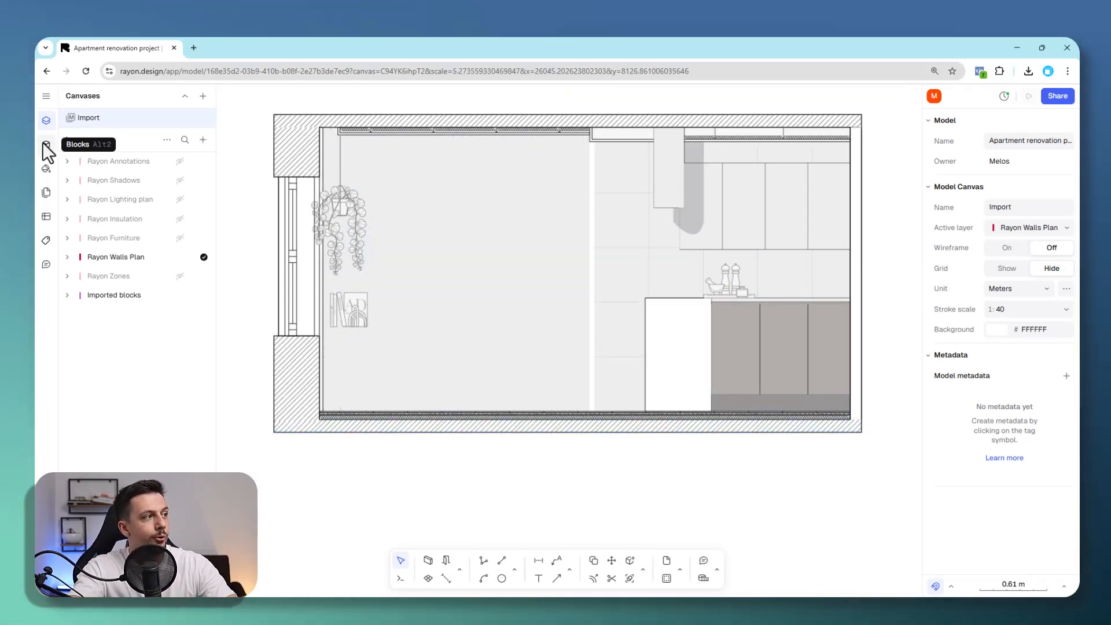
# Search the shared Libraries for chairs and open the Chairs - 3 views library
pyautogui.click(45, 144)
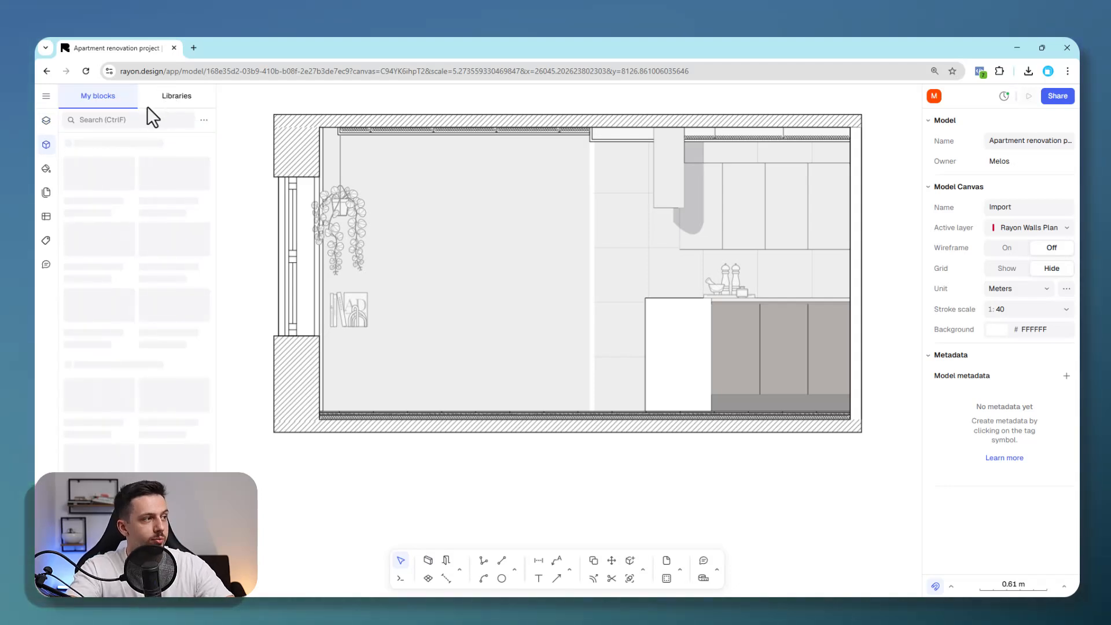
pyautogui.write('chair')
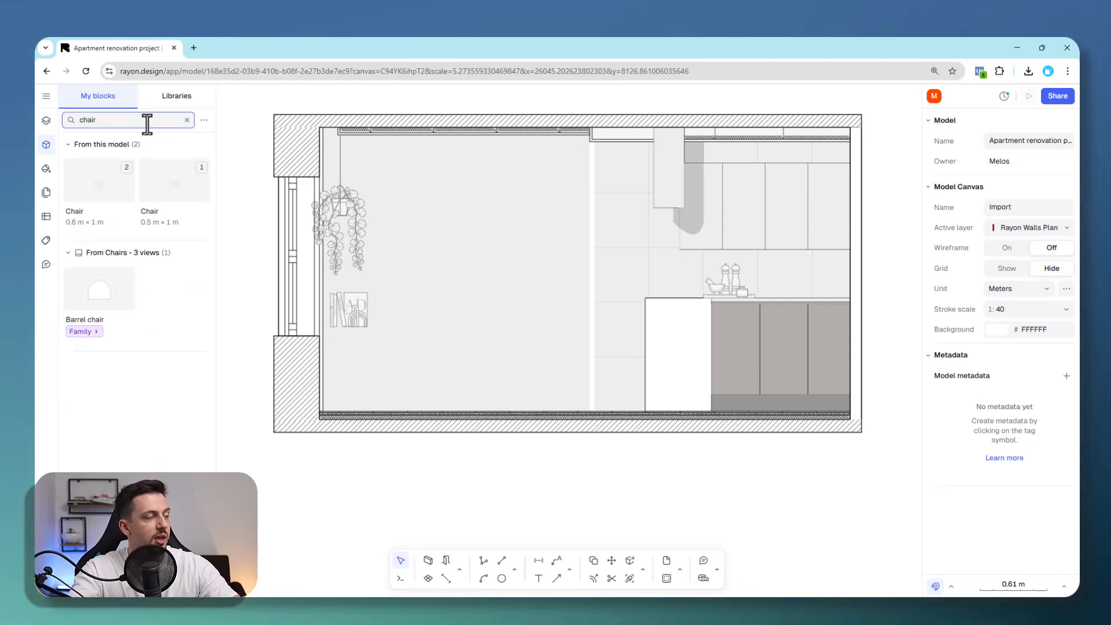
pyautogui.click(176, 97)
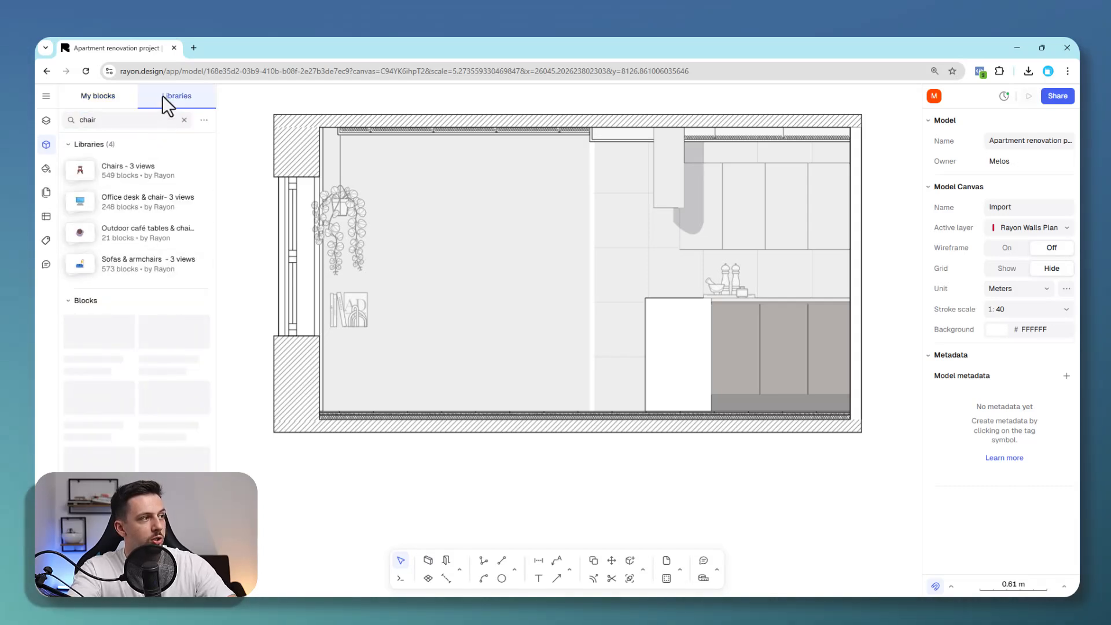
pyautogui.click(127, 170)
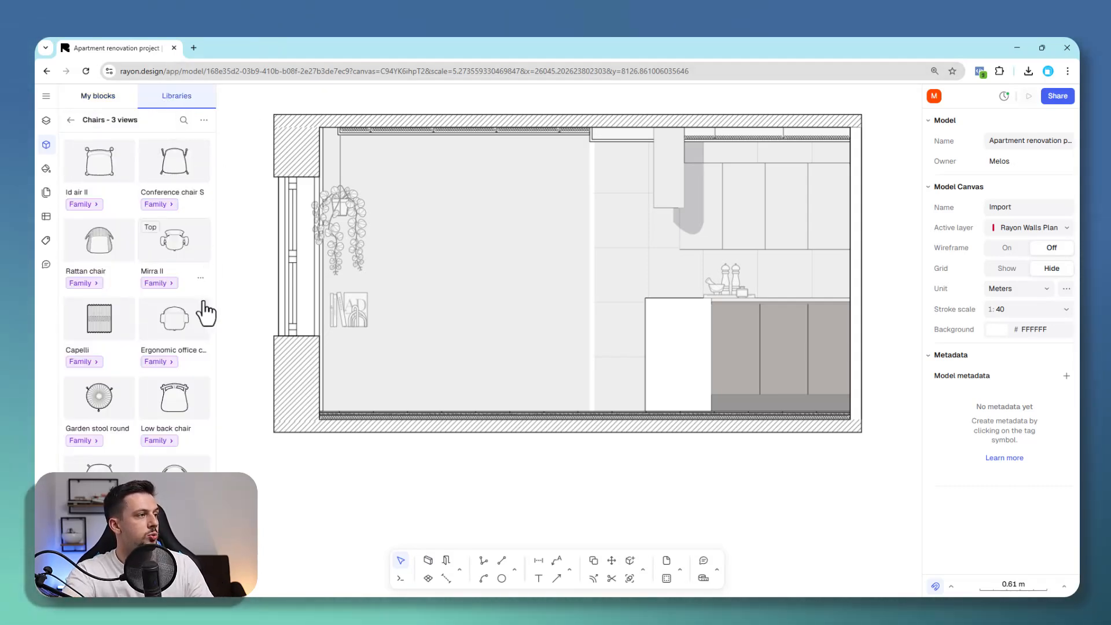
pyautogui.moveTo(170, 317)
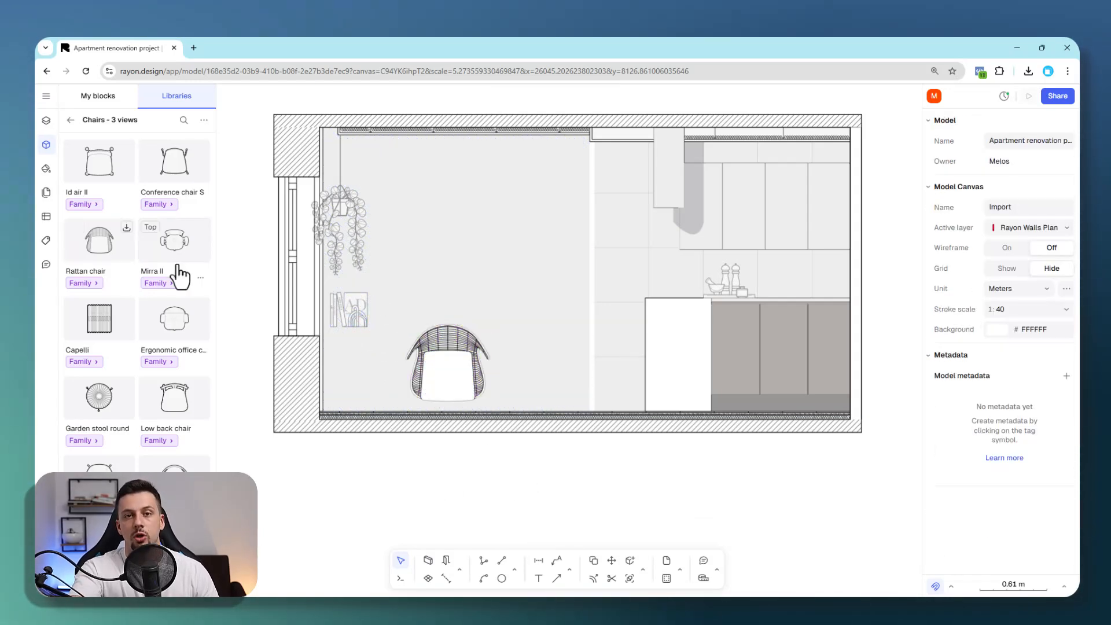
# Place the Rattan chair on the dining area floor and select it
pyautogui.click(447, 371)
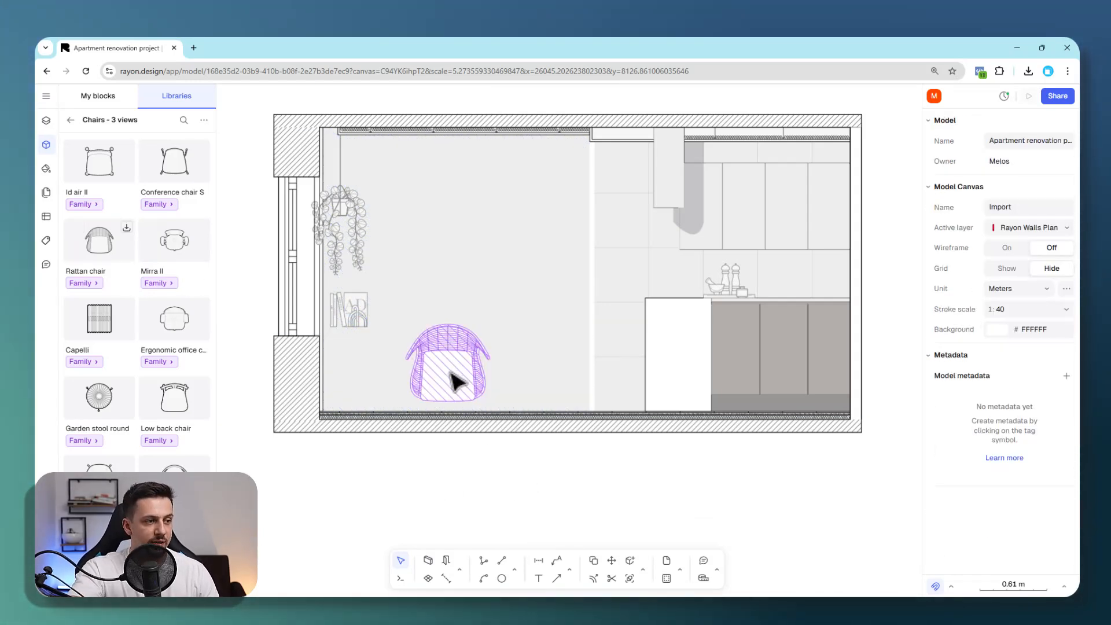
pyautogui.click(447, 364)
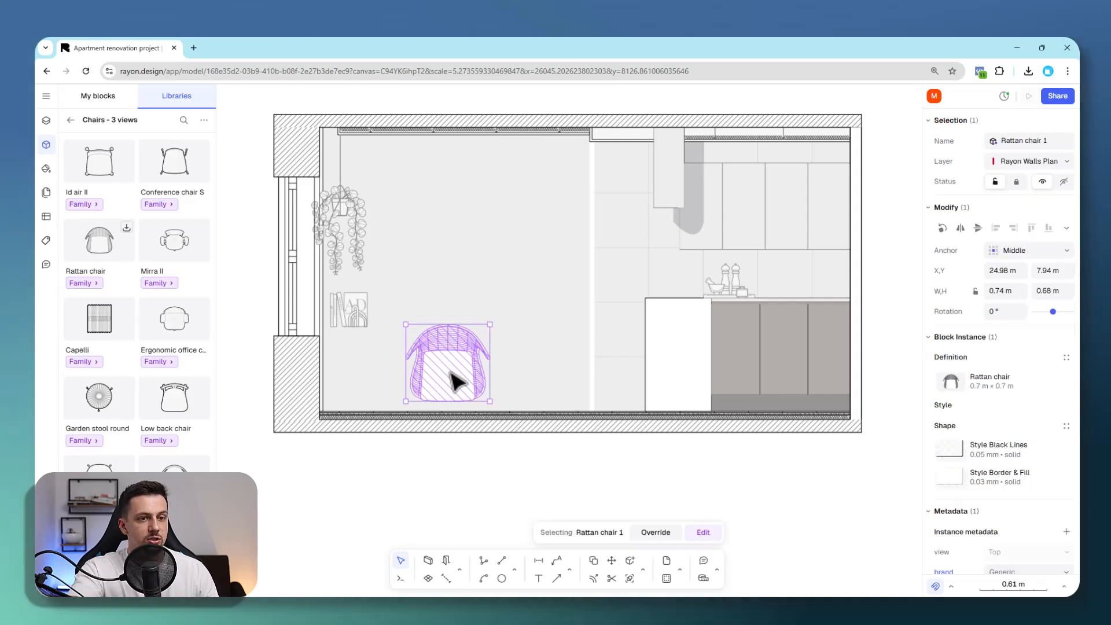
# Swap the Rattan chair to its side view and move it against the left window wall
pyautogui.click(948, 381)
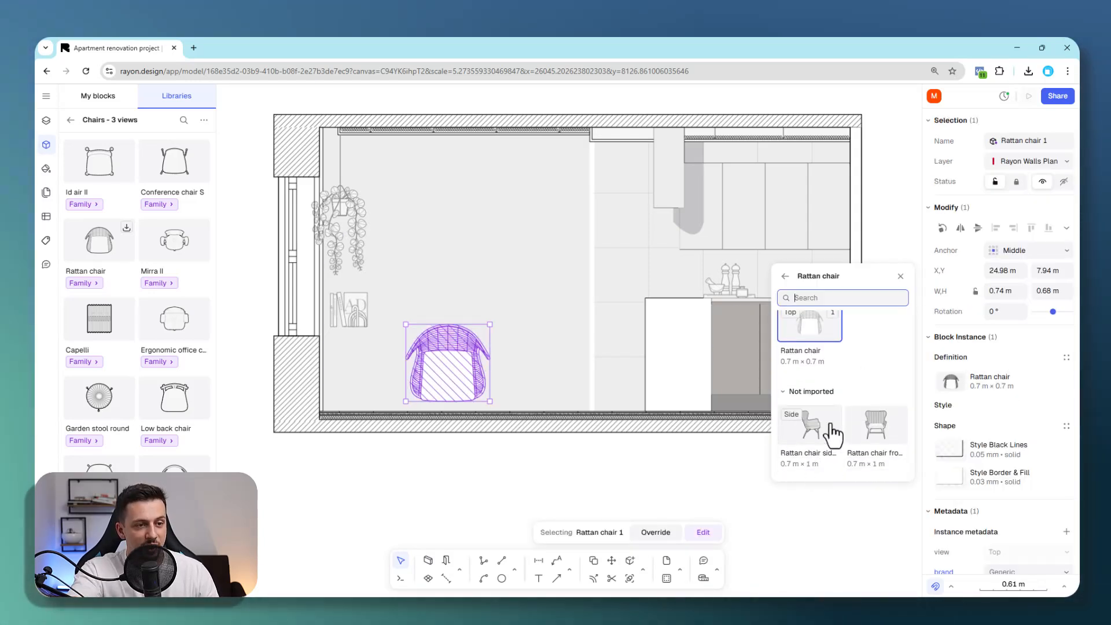
pyautogui.click(809, 425)
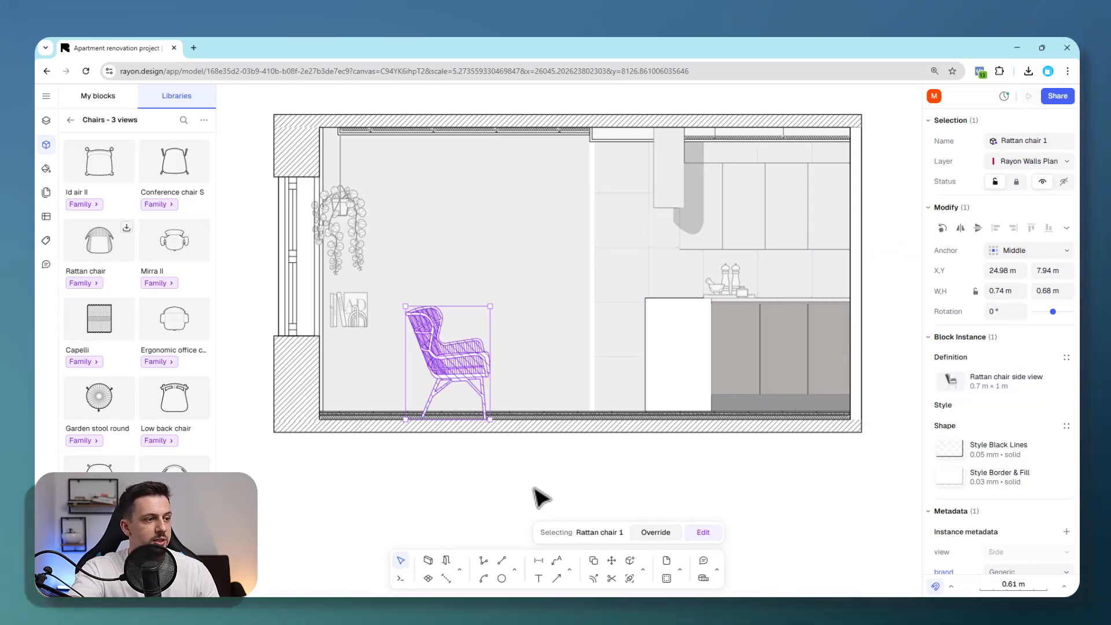
pyautogui.moveTo(444, 357); pyautogui.dragTo(397, 357)
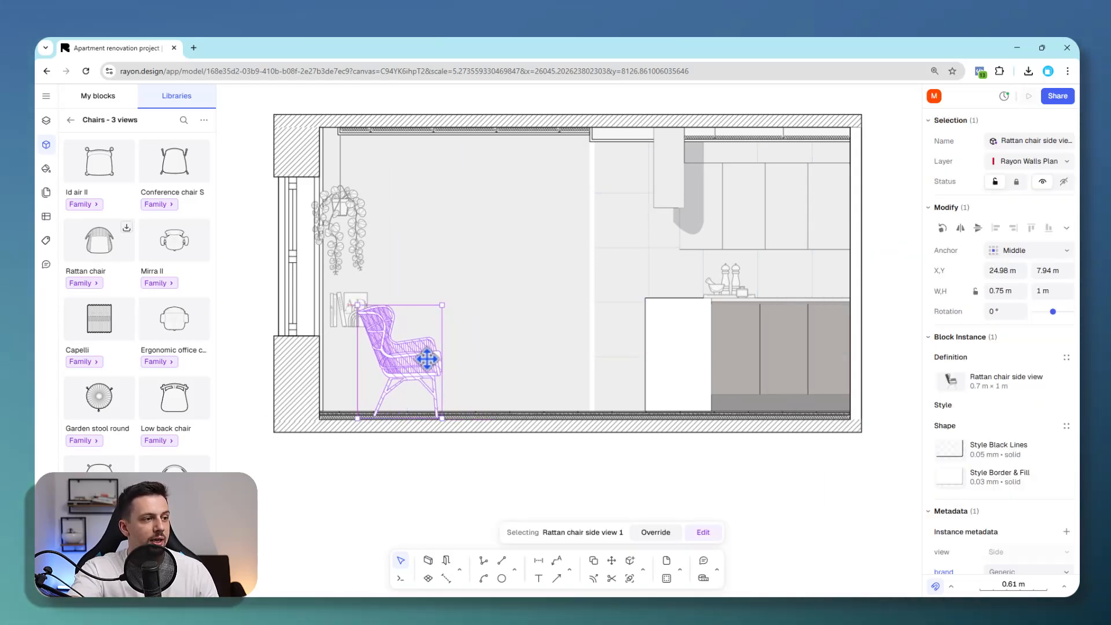
pyautogui.moveTo(400, 358); pyautogui.dragTo(421, 354)
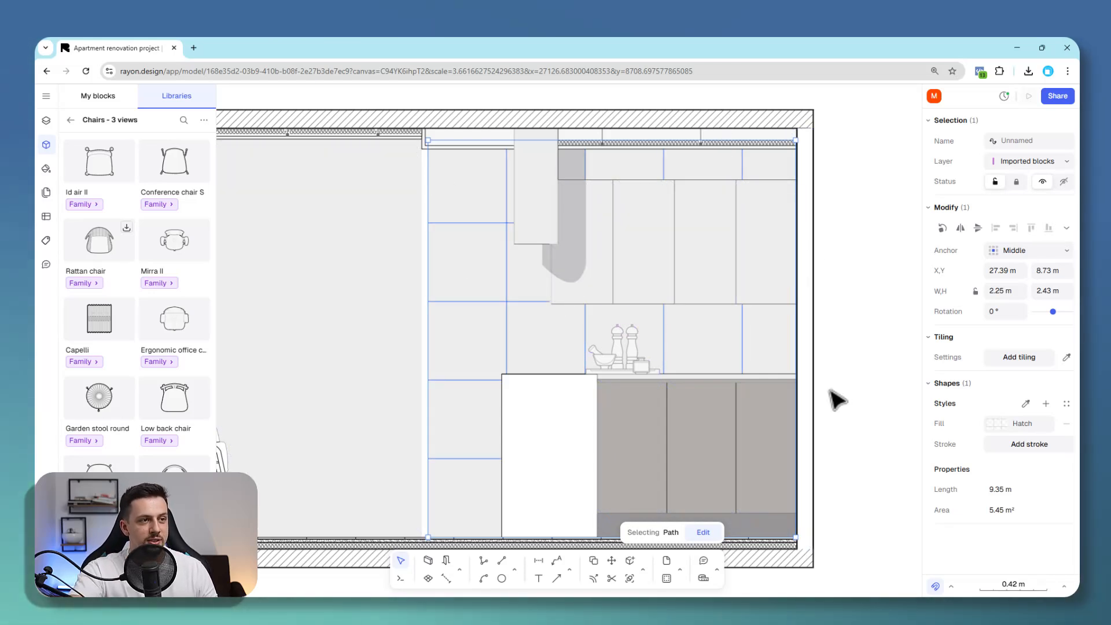
# Fill the kitchen backsplash path with the Brick Sand-lime.png texture pattern
pyautogui.click(998, 424)
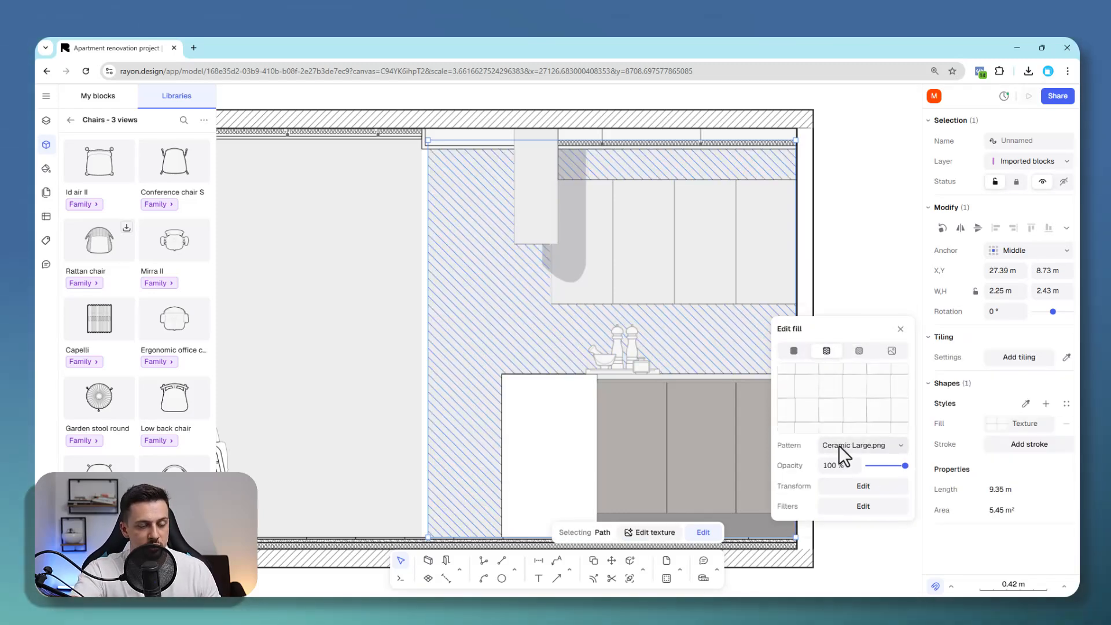
pyautogui.click(859, 444)
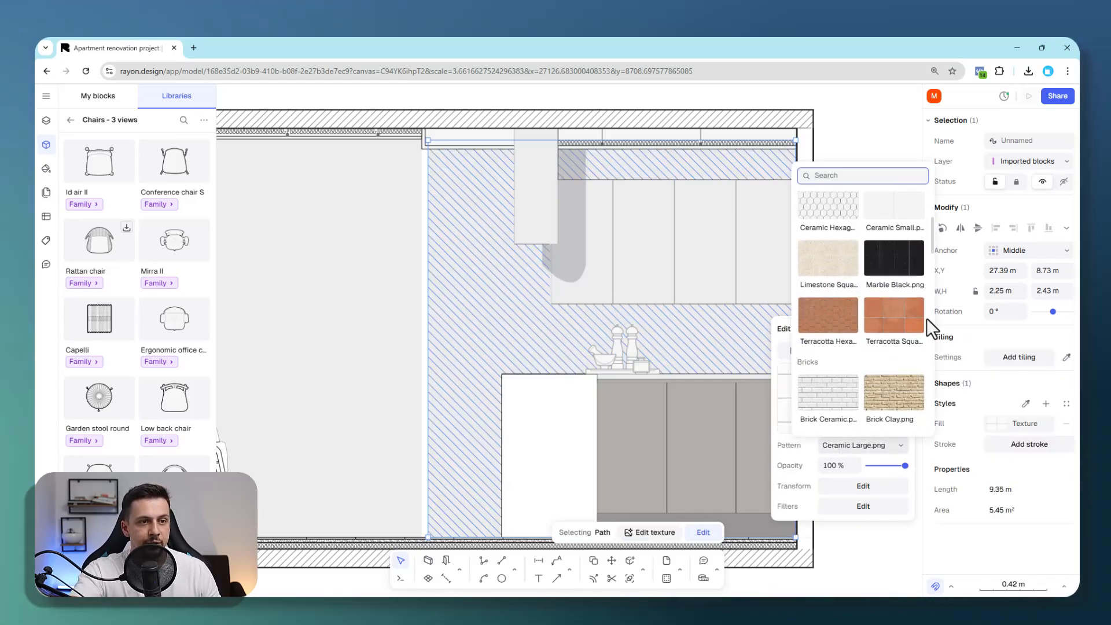
pyautogui.scroll(-3)
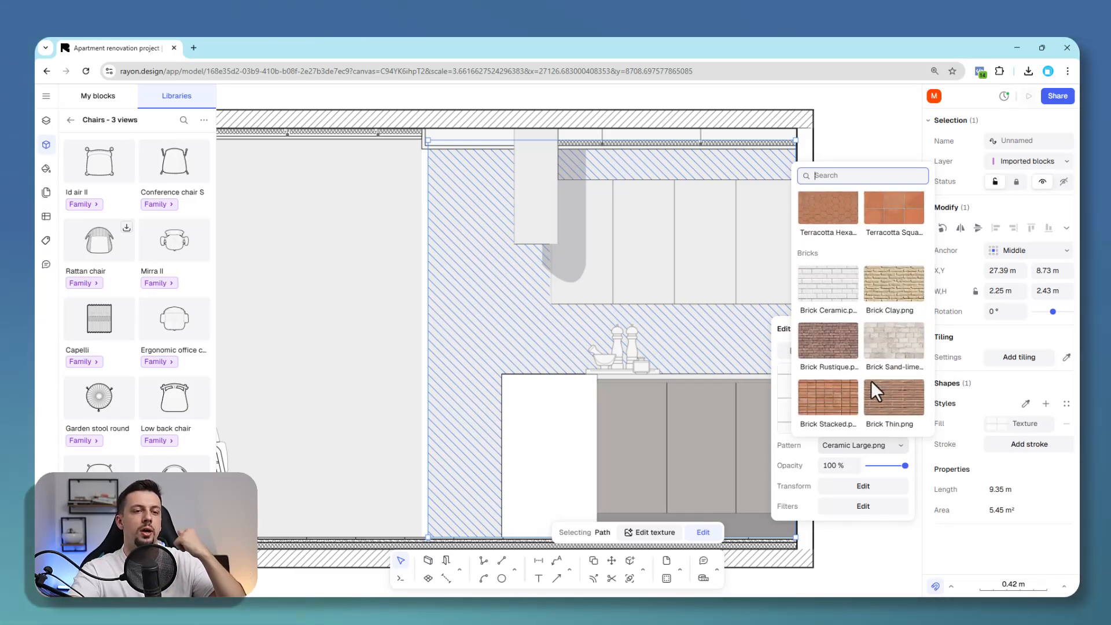
pyautogui.scroll(-3)
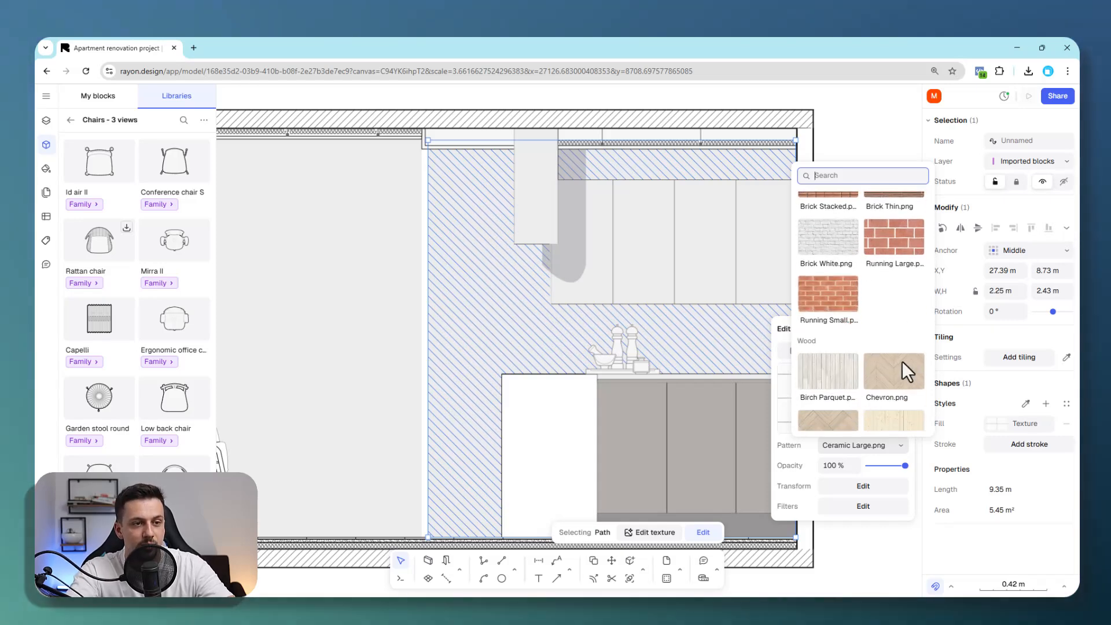
pyautogui.scroll(-3)
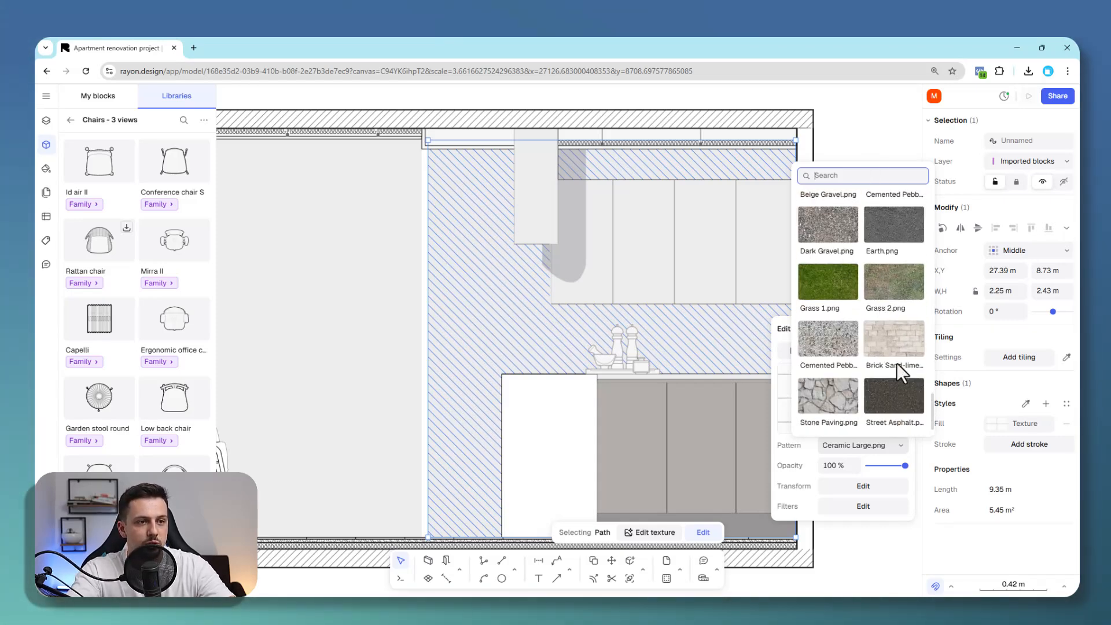
pyautogui.click(893, 338)
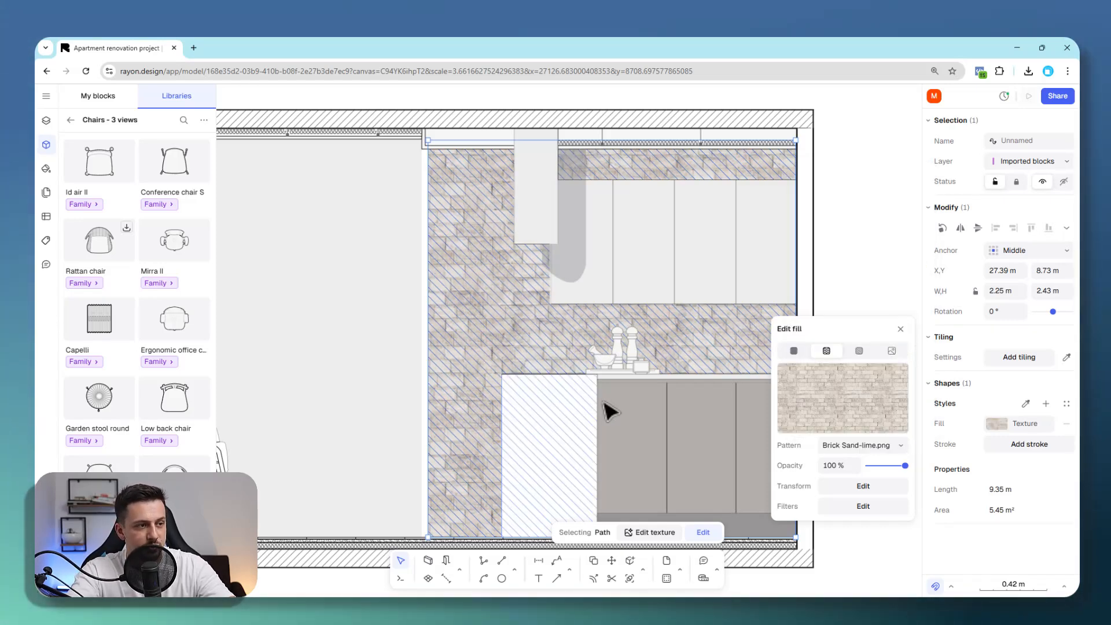
# Switch the backsplash fill to a Square 300x300 hatch with an added background colour
pyautogui.click(857, 340)
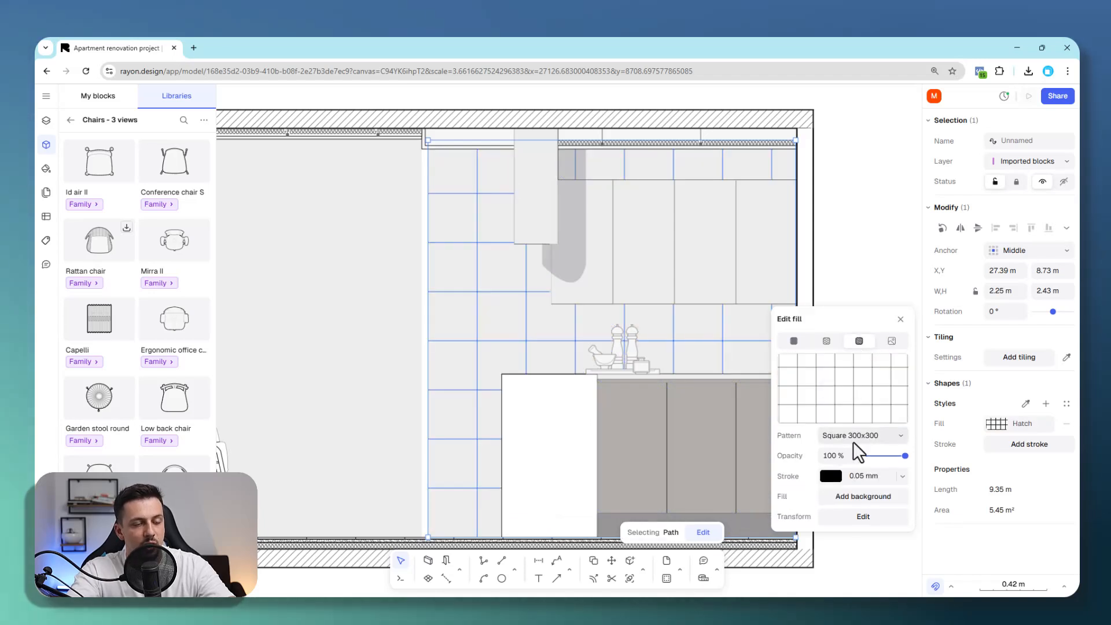
pyautogui.click(861, 435)
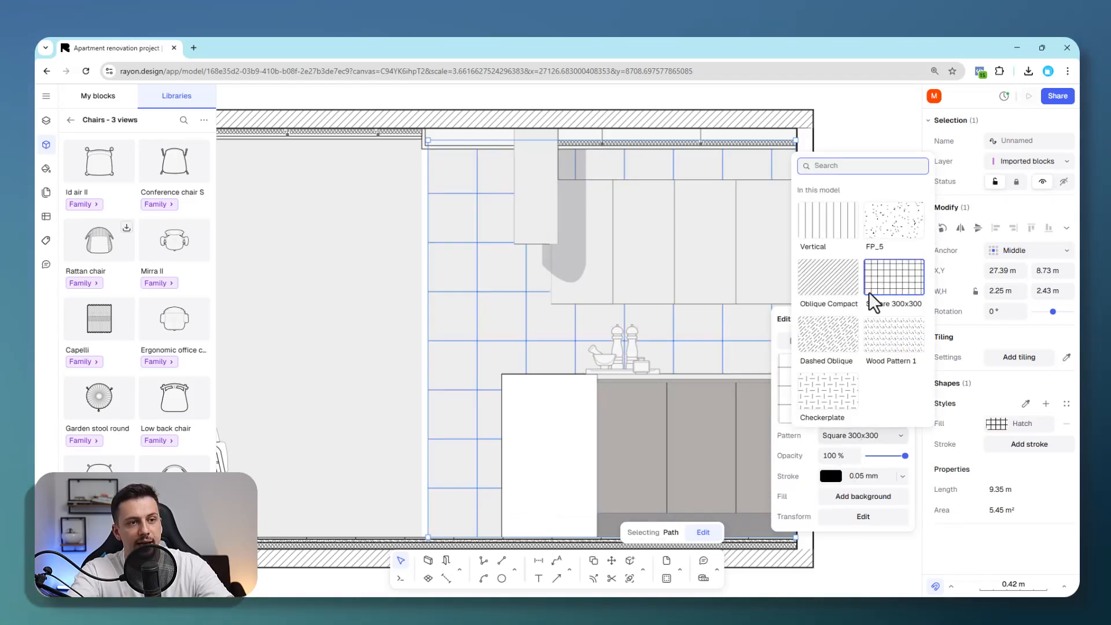
pyautogui.scroll(-3)
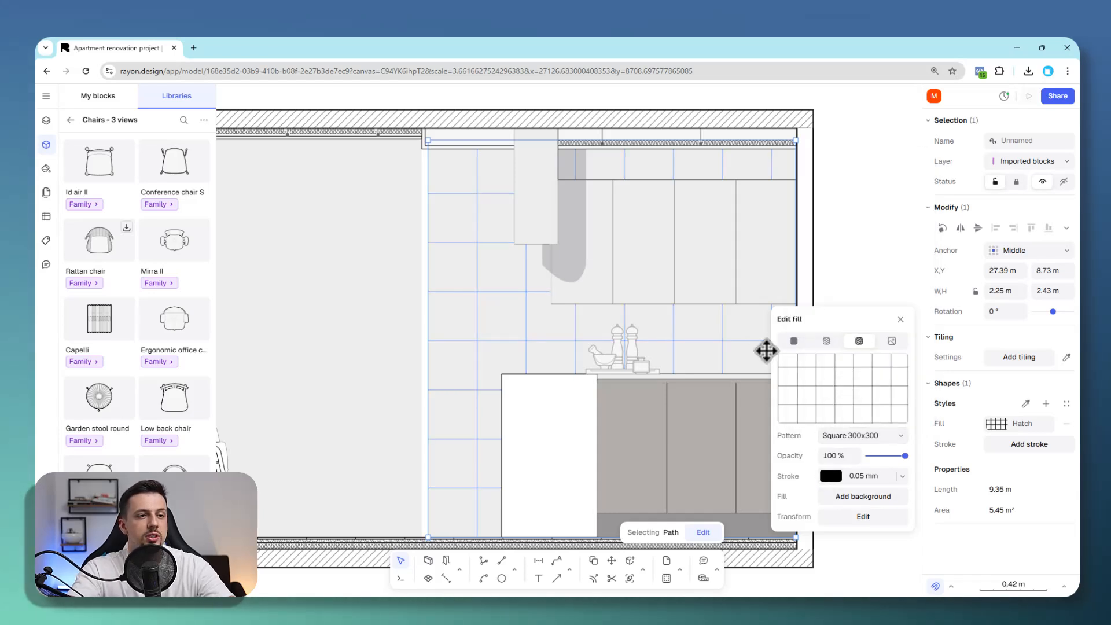
pyautogui.click(862, 497)
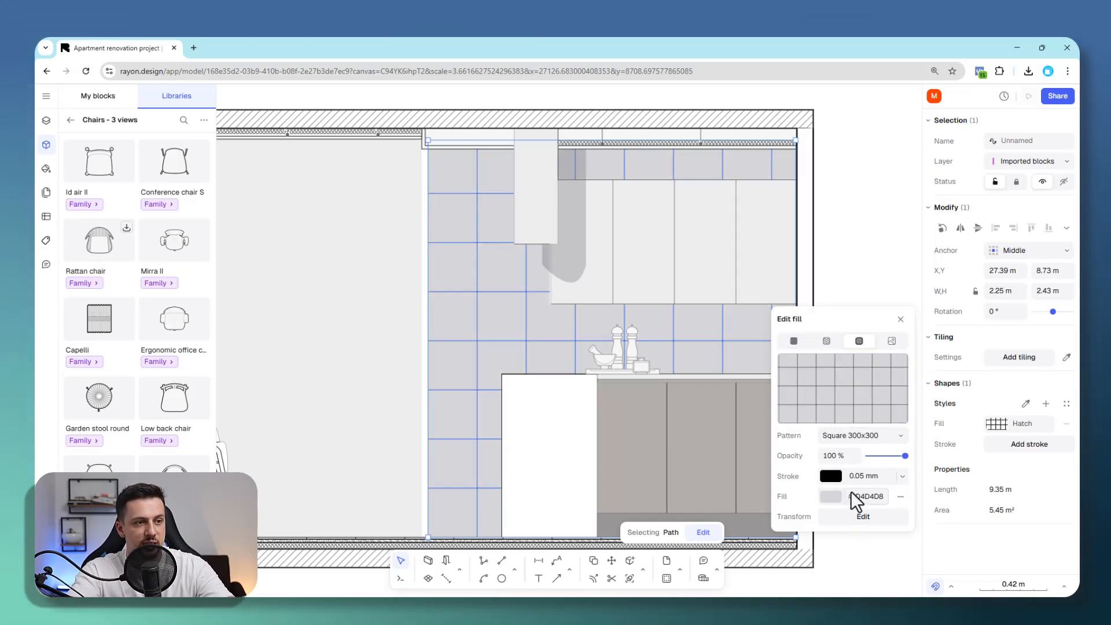
pyautogui.click(830, 497)
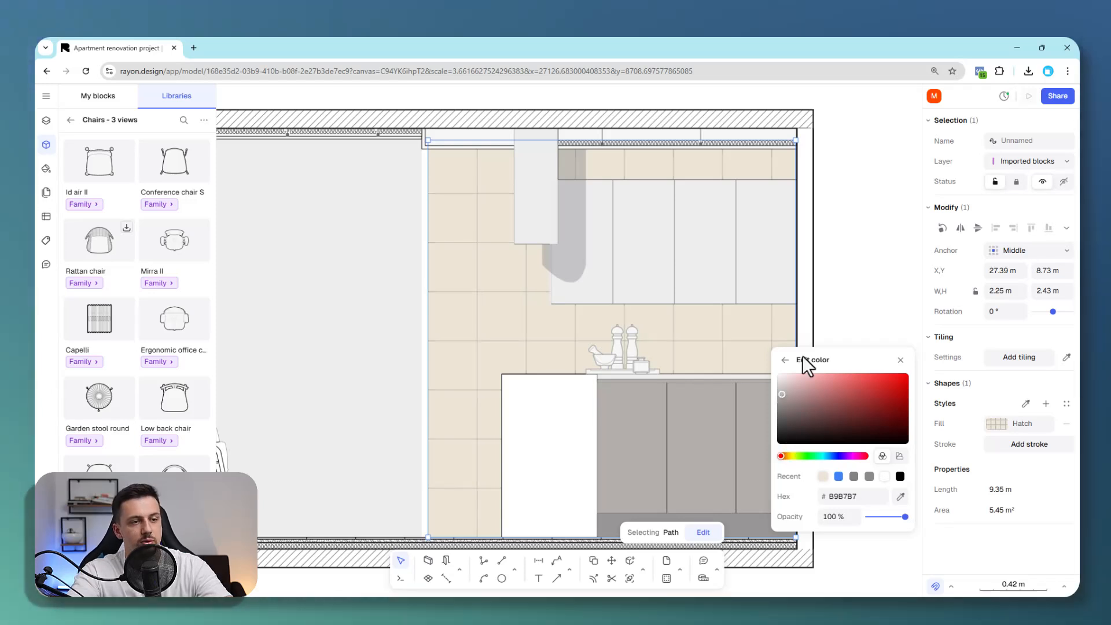
pyautogui.click(783, 359)
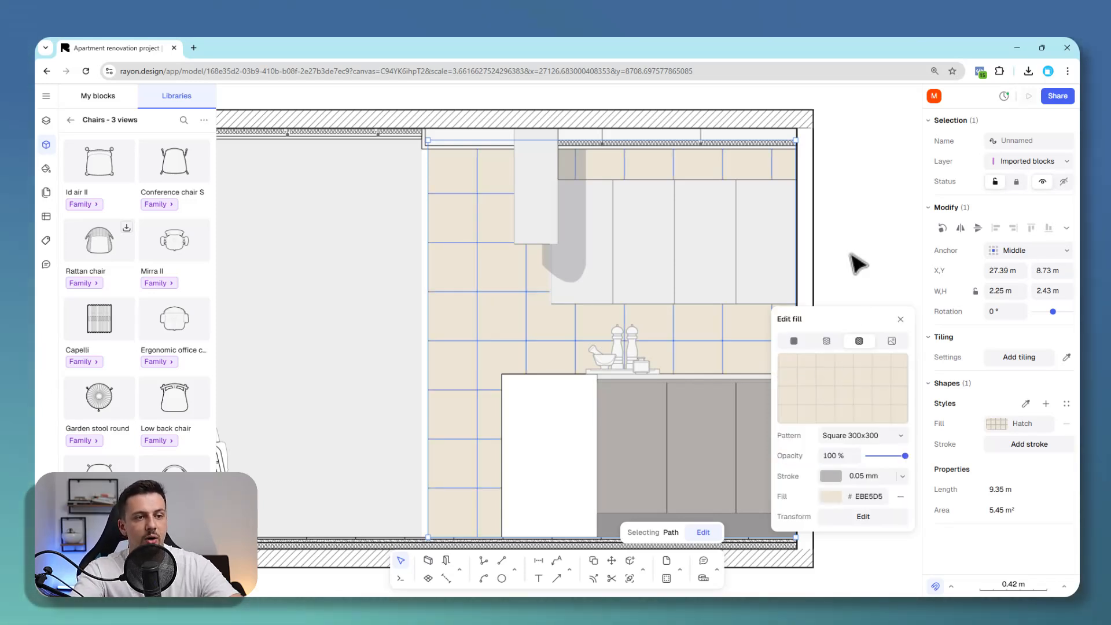
# Set the tile background to light grey with grey grout lines, then deselect to review
pyautogui.click(830, 497)
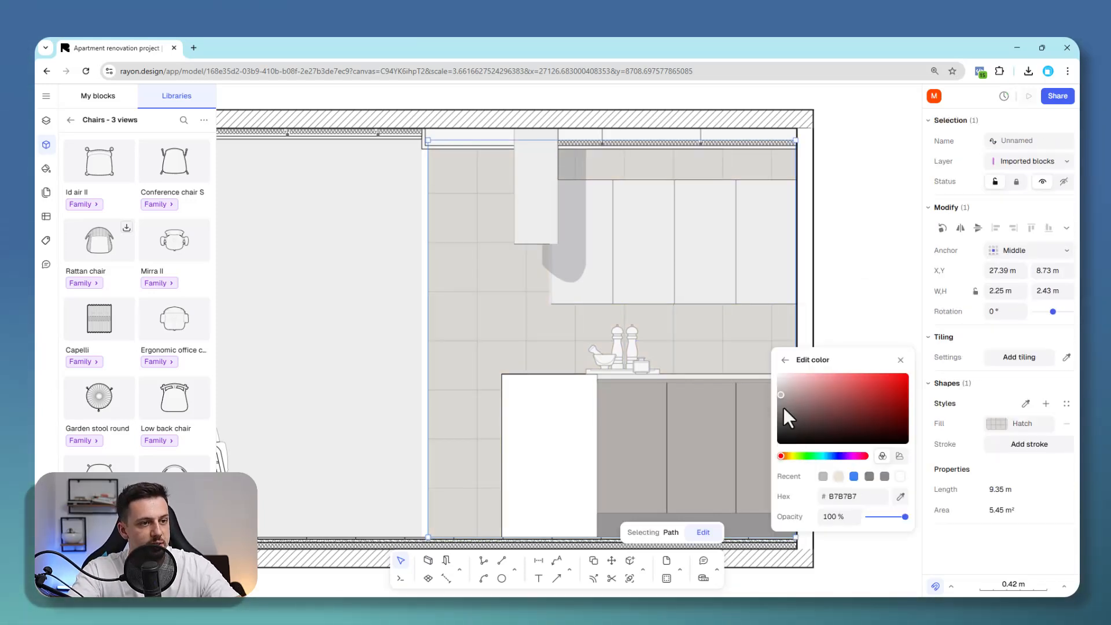
pyautogui.click(857, 340)
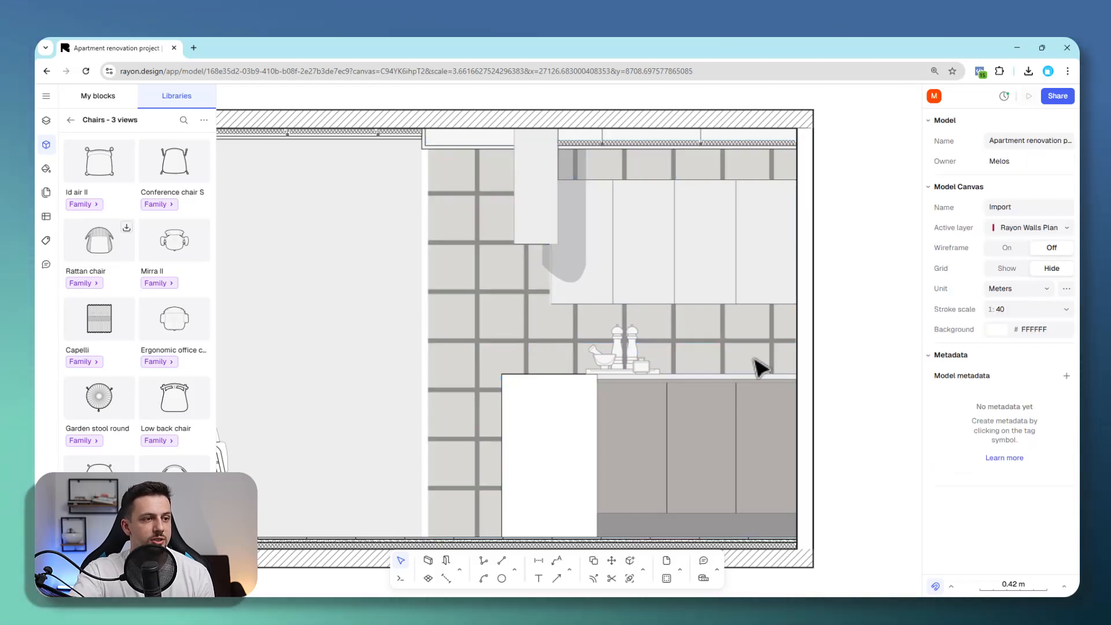
pyautogui.click(757, 364)
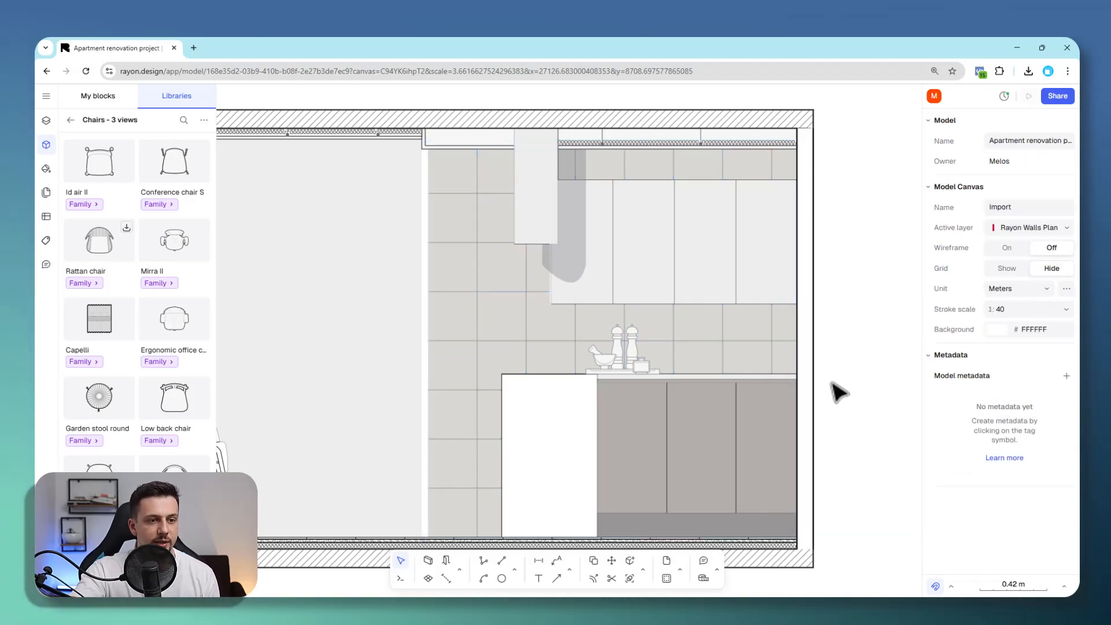
pyautogui.moveTo(976, 413)
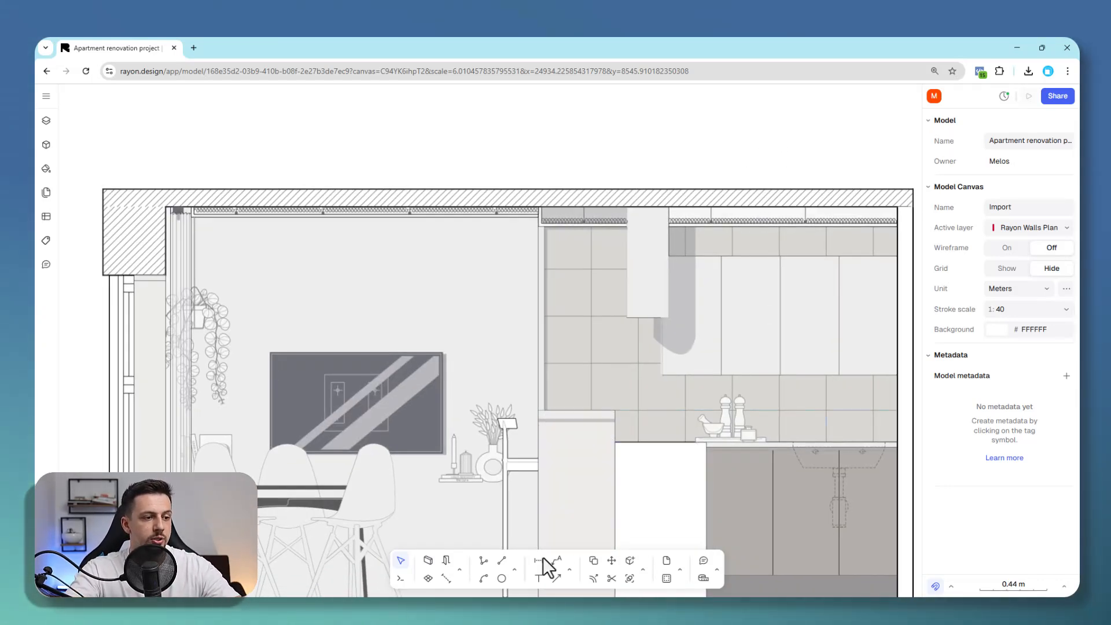
# Draw a leader labelled Cabinet toward the upper kitchen and colour its text dark grey
pyautogui.click(541, 560)
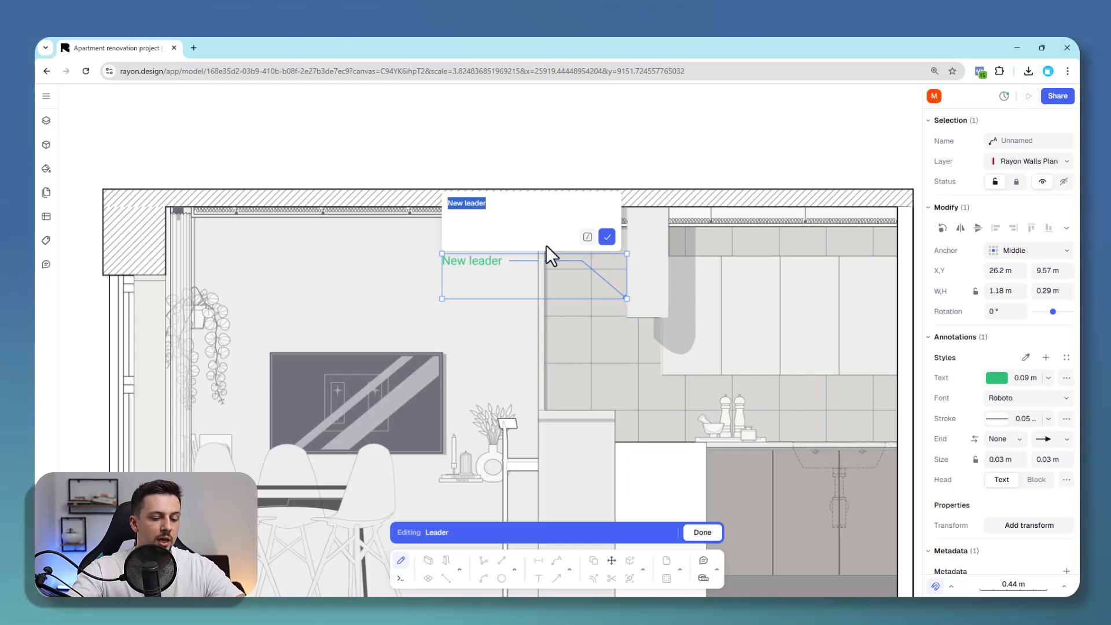
pyautogui.write('Co')
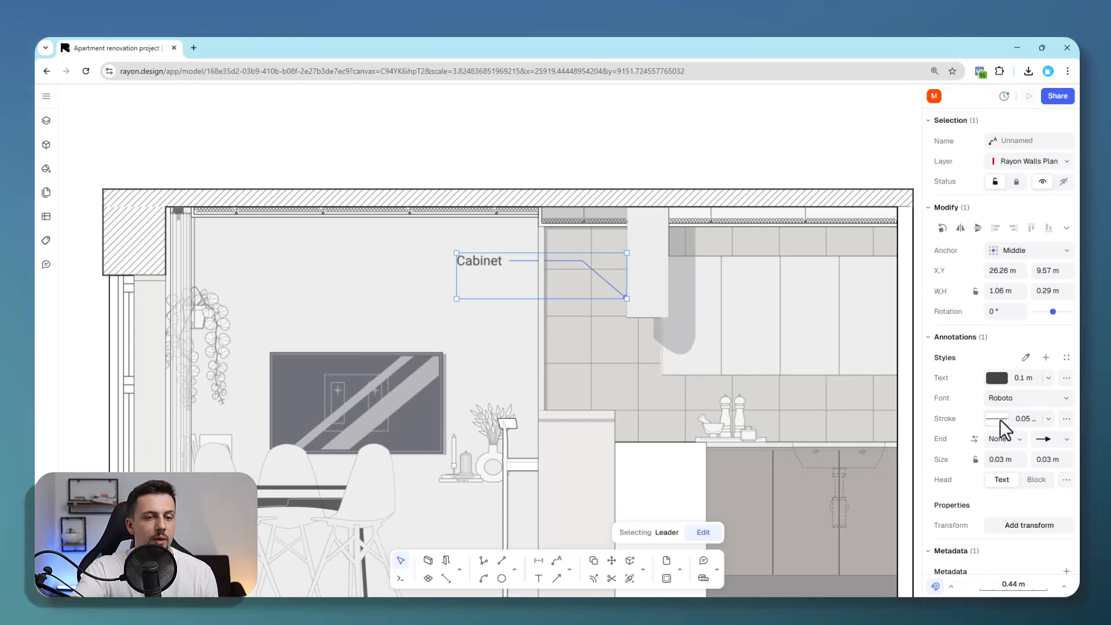
pyautogui.click(996, 419)
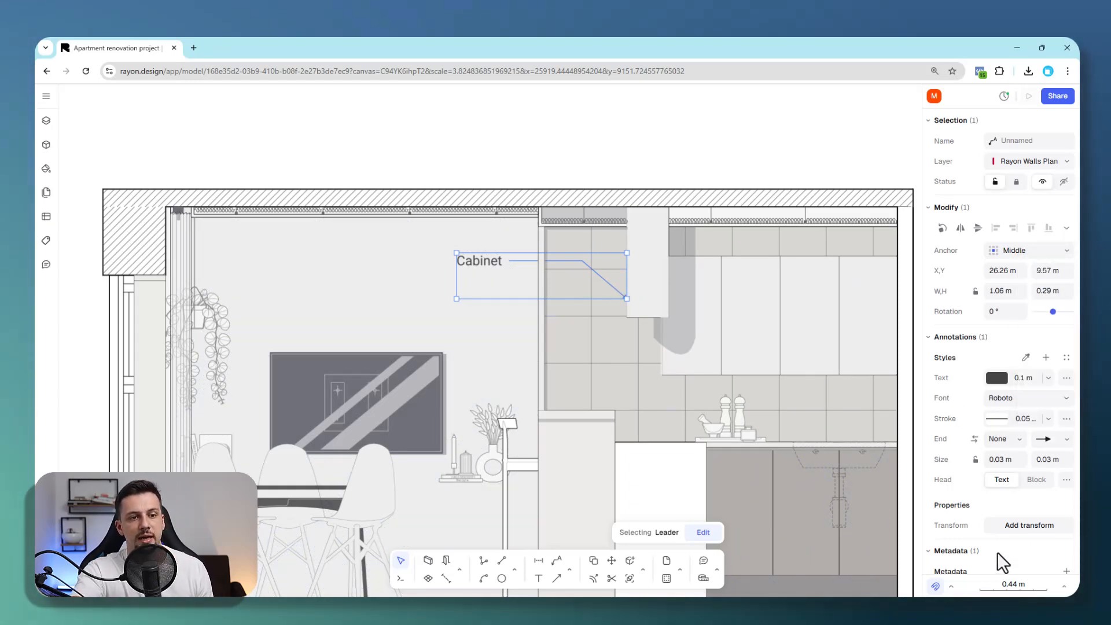
pyautogui.click(737, 153)
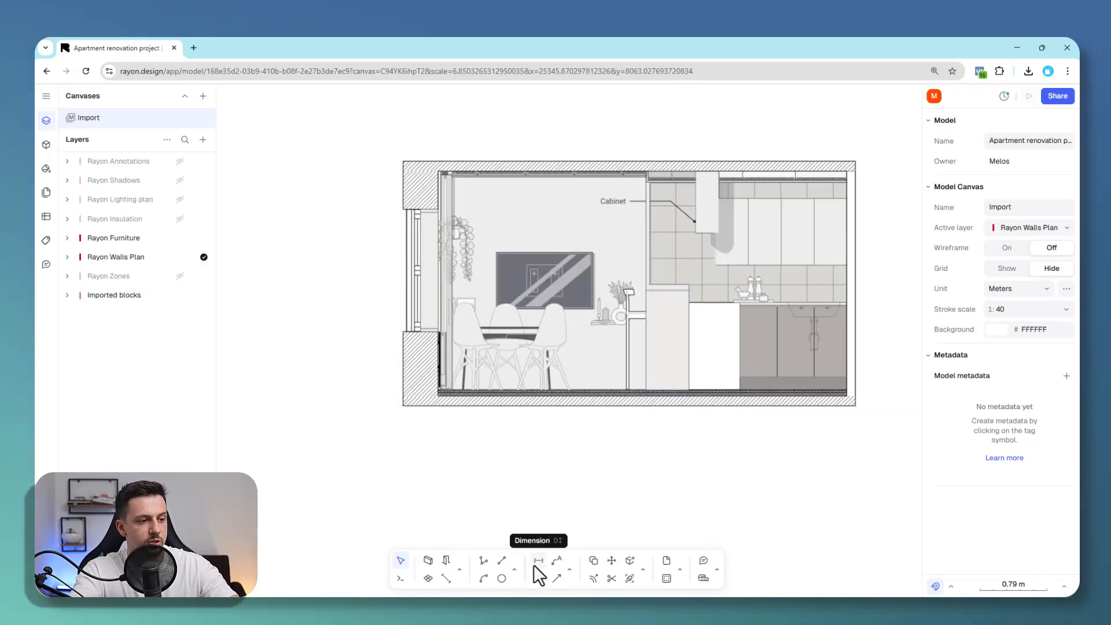
# Chain horizontal dimensions below the floor, including a 2.38 span, and adjust their line style
pyautogui.click(538, 560)
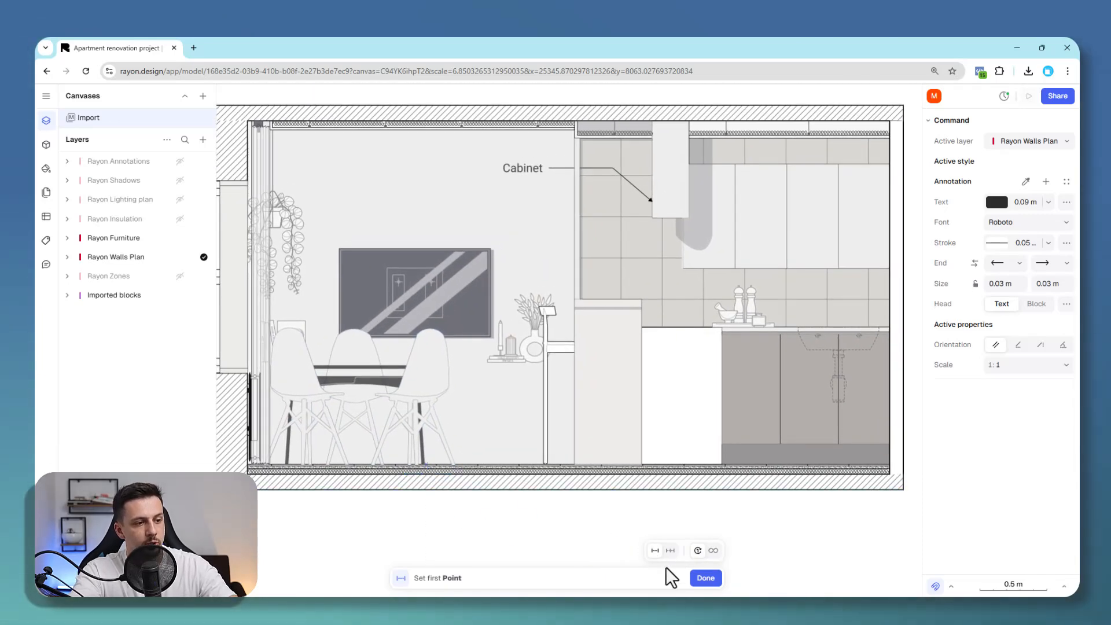
pyautogui.click(757, 332)
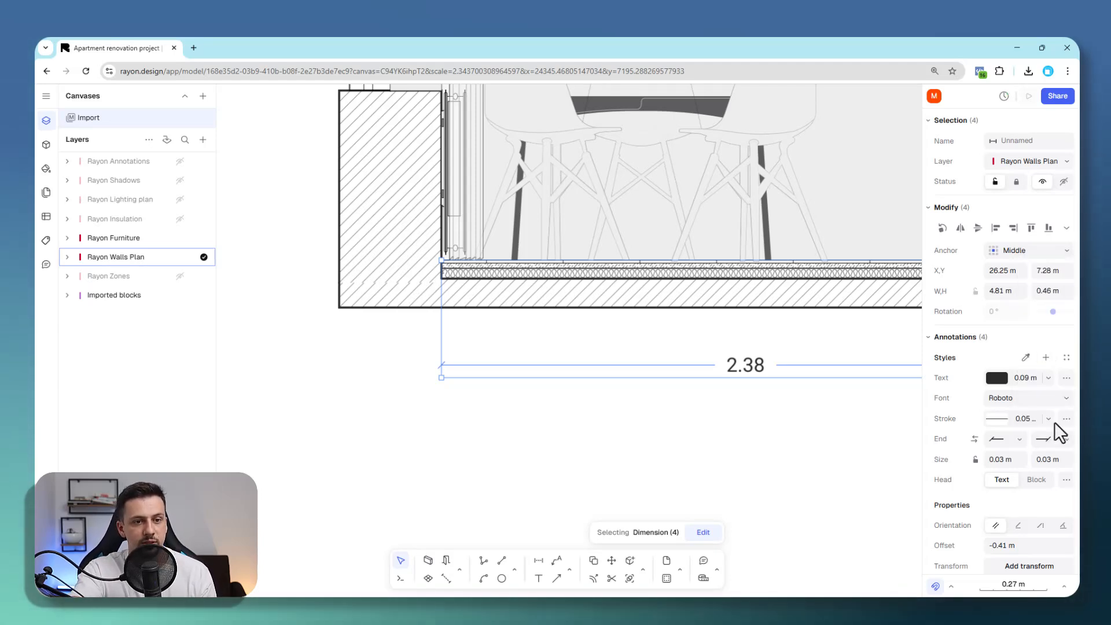
pyautogui.click(1004, 460)
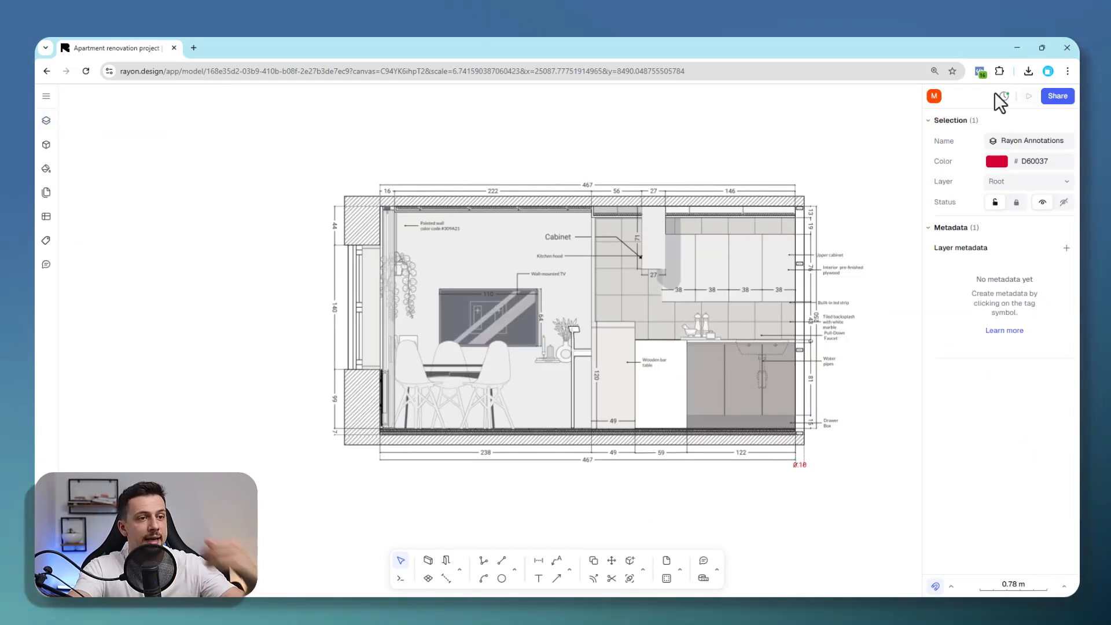
pyautogui.moveTo(846, 363)
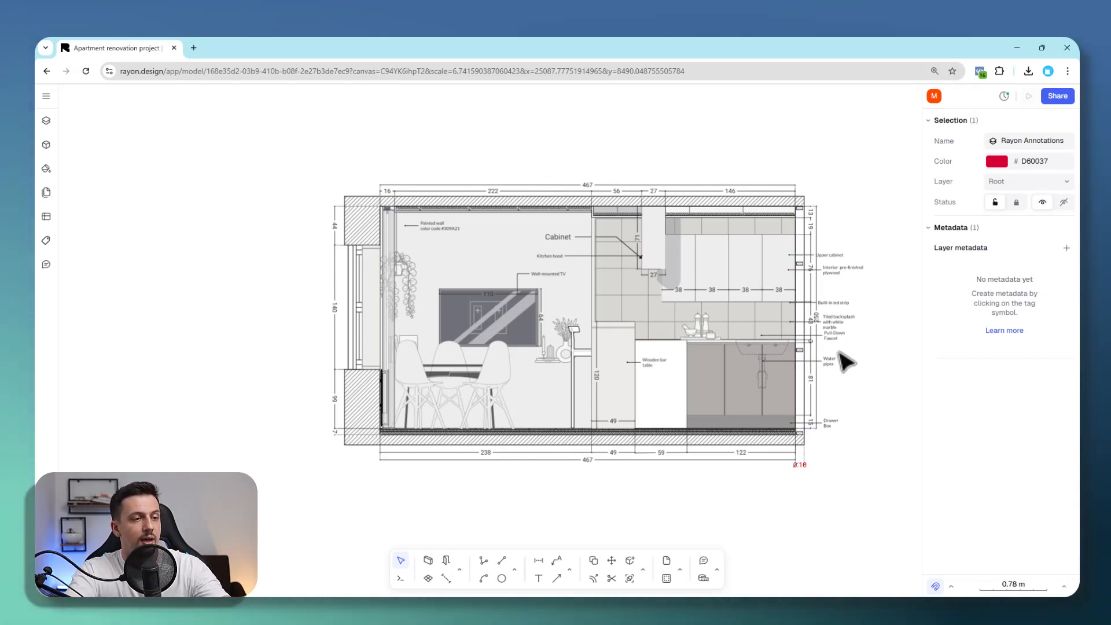
pyautogui.moveTo(896, 436)
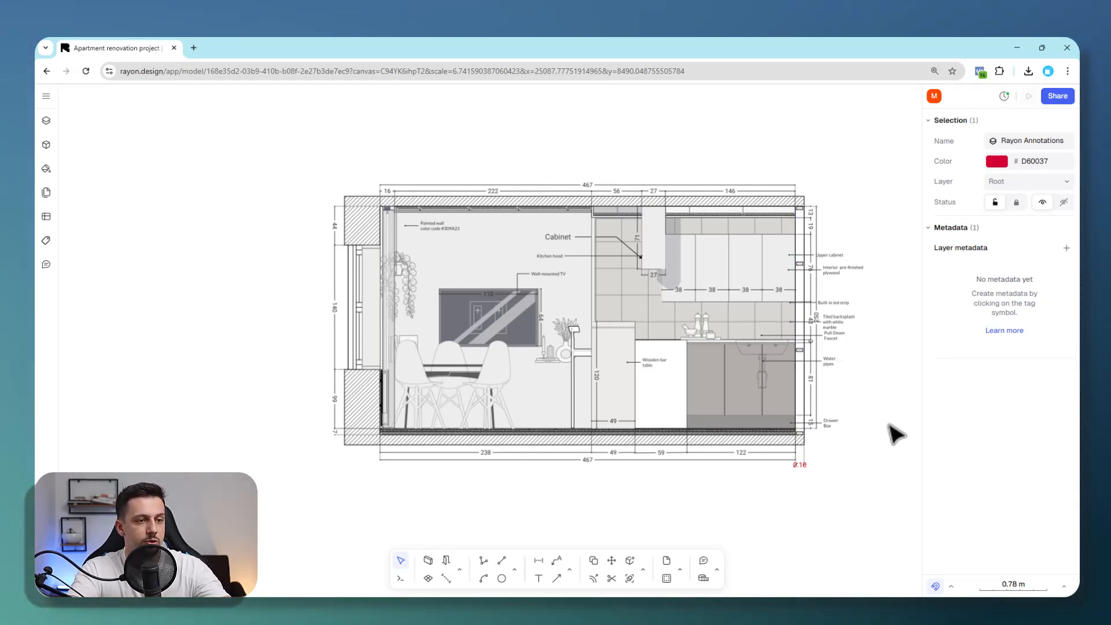
pyautogui.moveTo(574, 541)
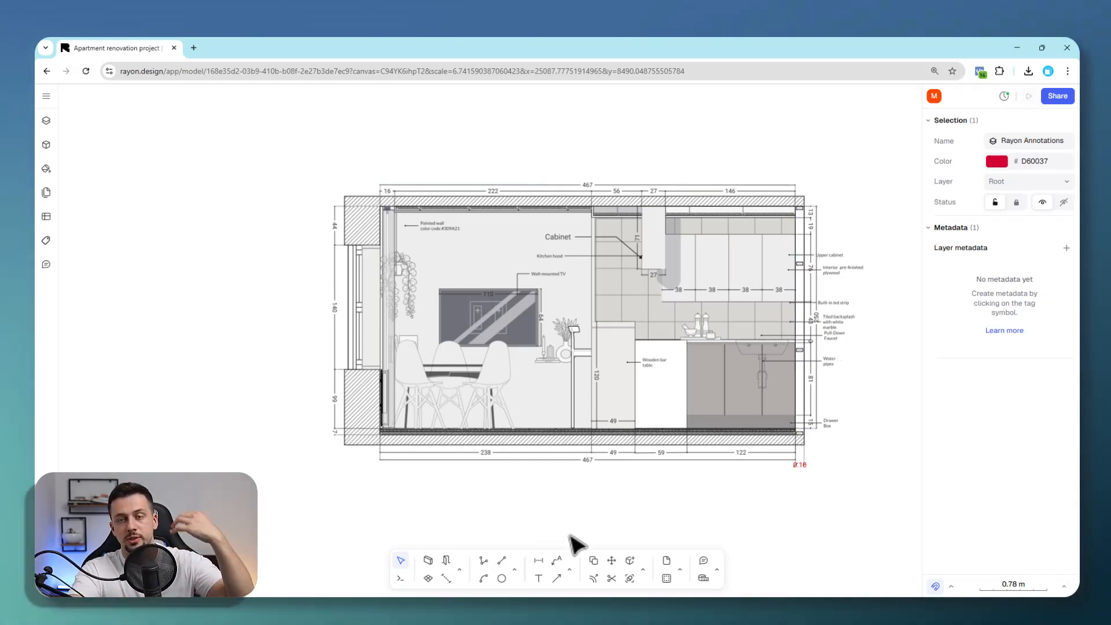
pyautogui.click(485, 320)
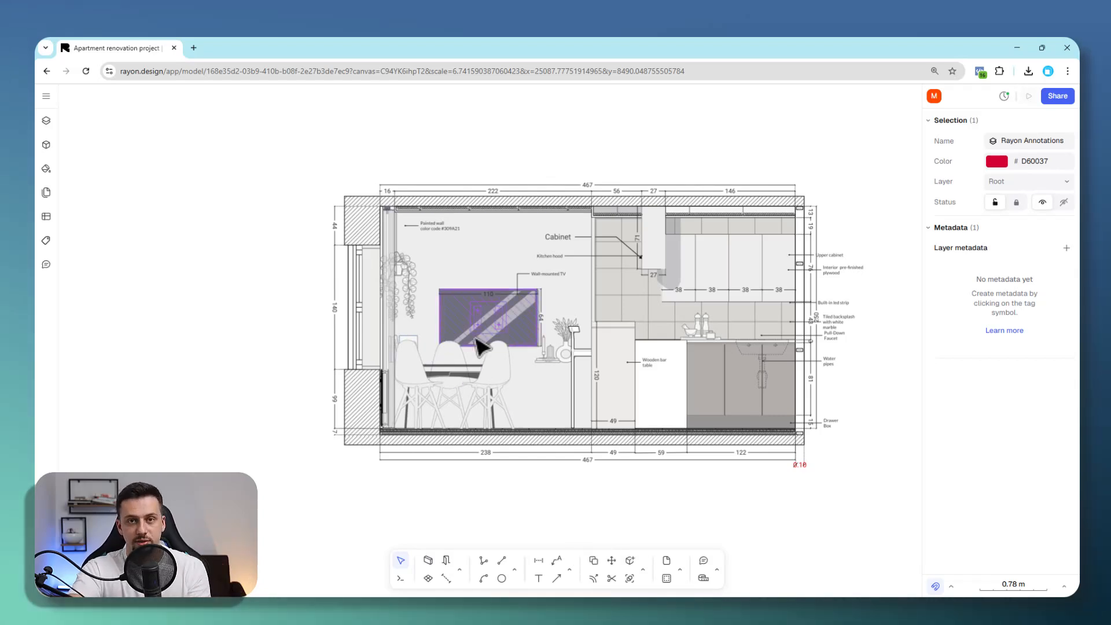
pyautogui.click(900, 277)
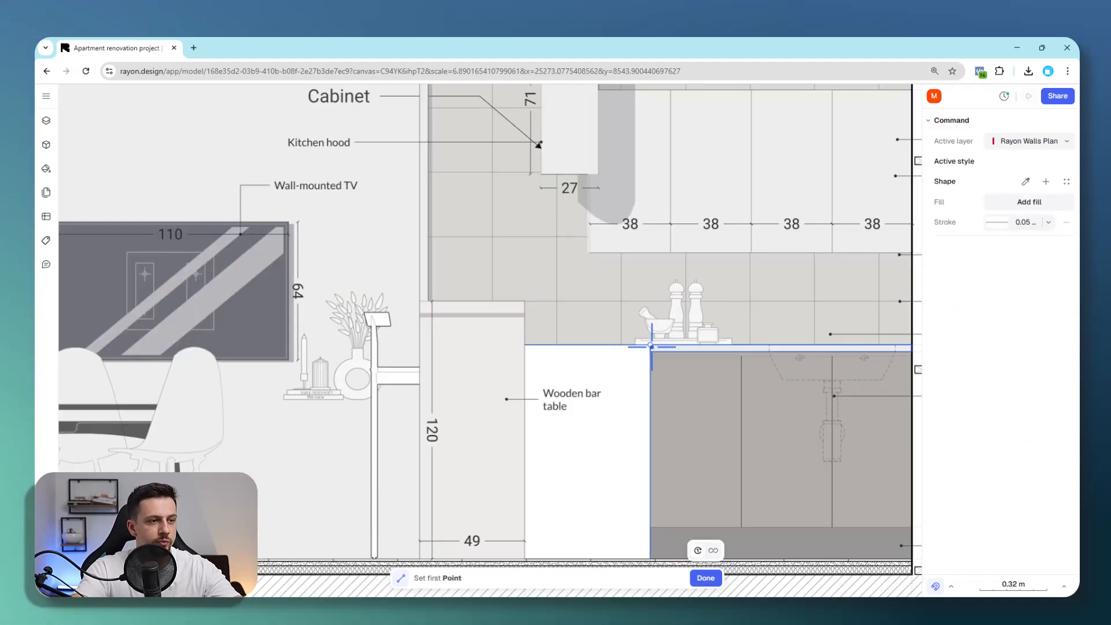
# Outline the wooden bar table and fill it grey at about 32% opacity for a translucent hatch
pyautogui.click(648, 345)
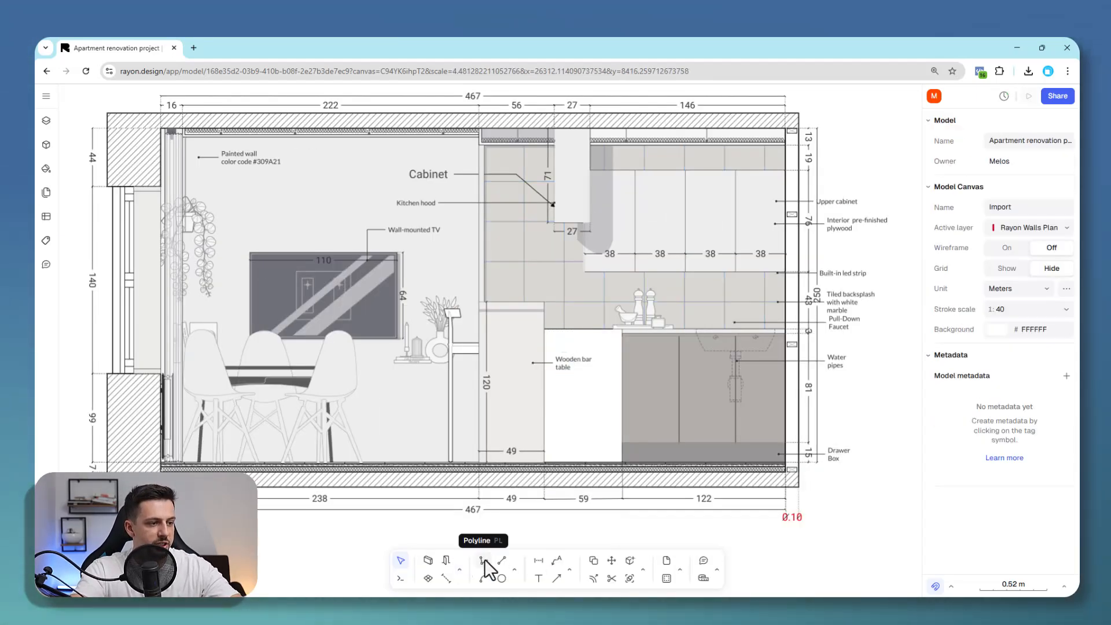
pyautogui.click(481, 560)
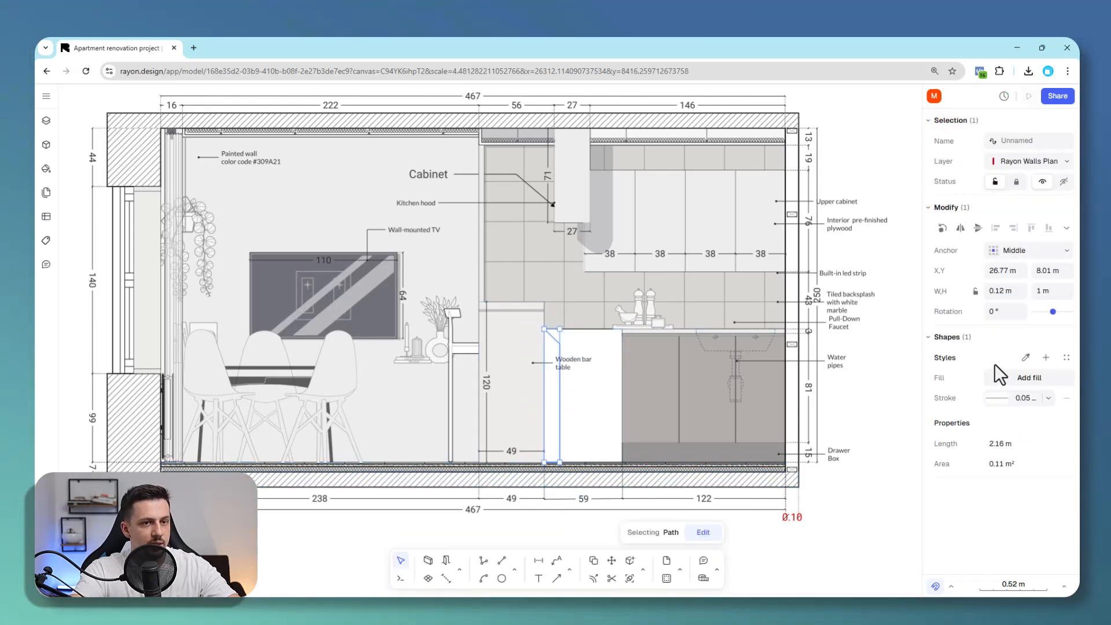
pyautogui.click(1027, 378)
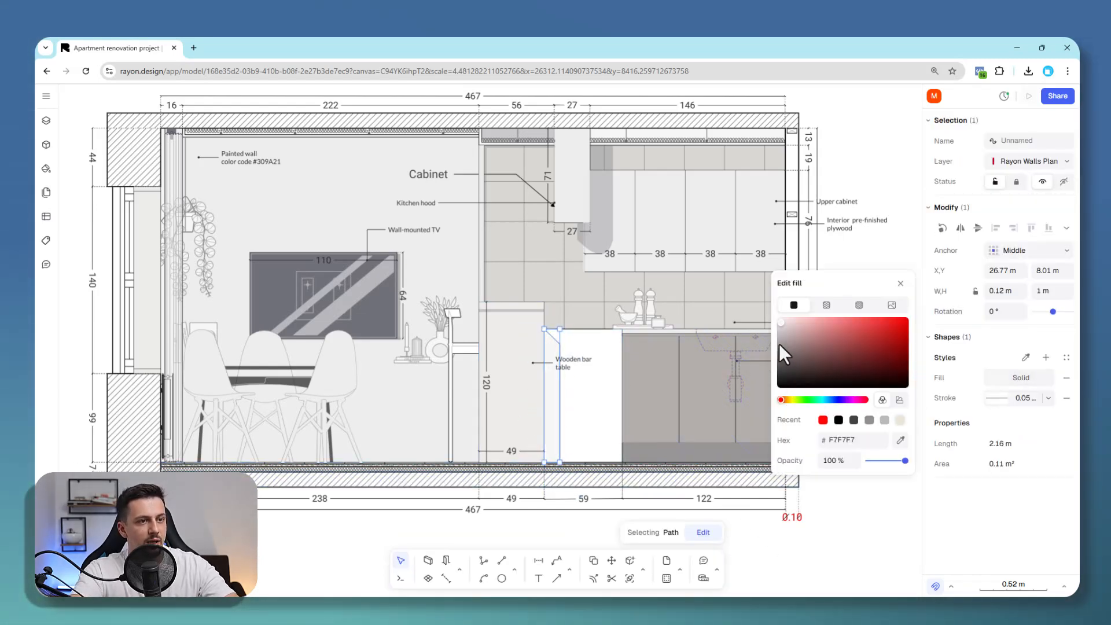
pyautogui.click(781, 353)
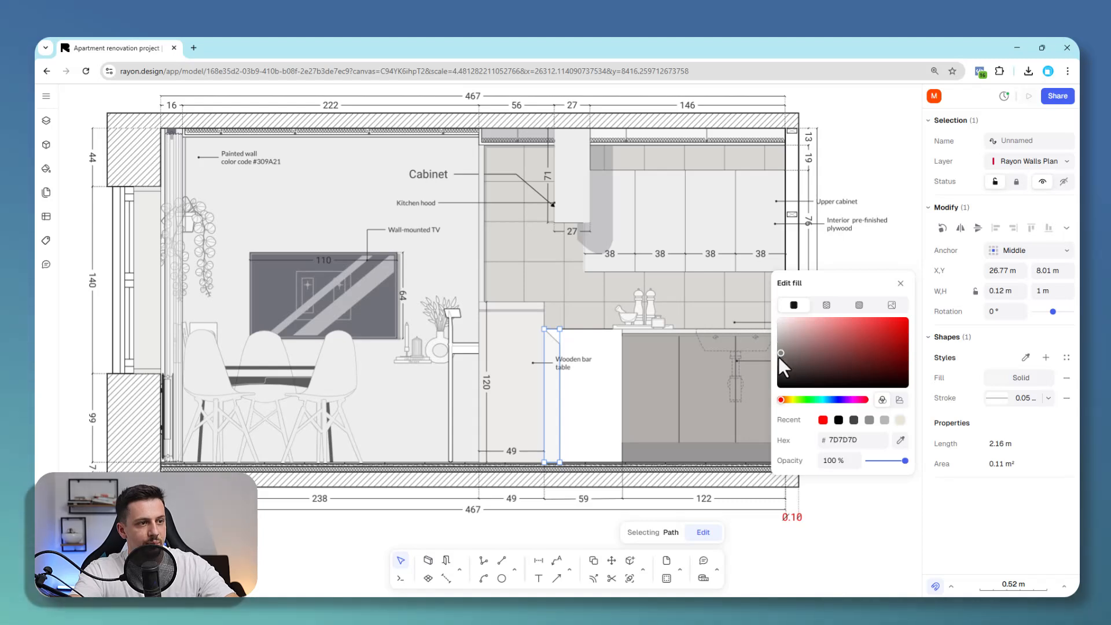
pyautogui.moveTo(905, 460); pyautogui.dragTo(877, 461)
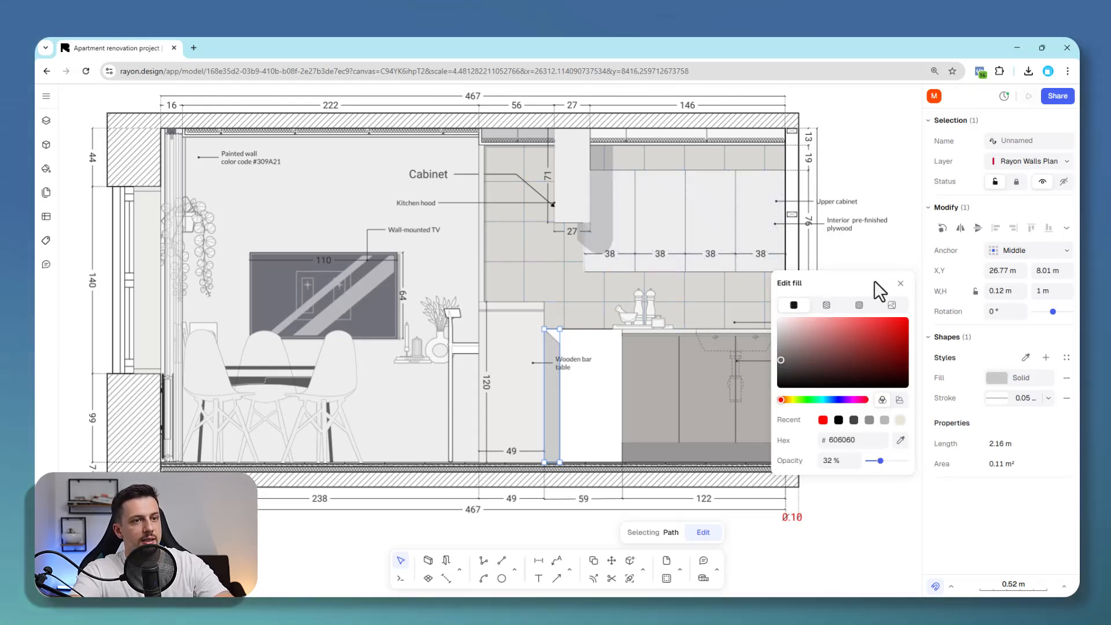
pyautogui.click(900, 284)
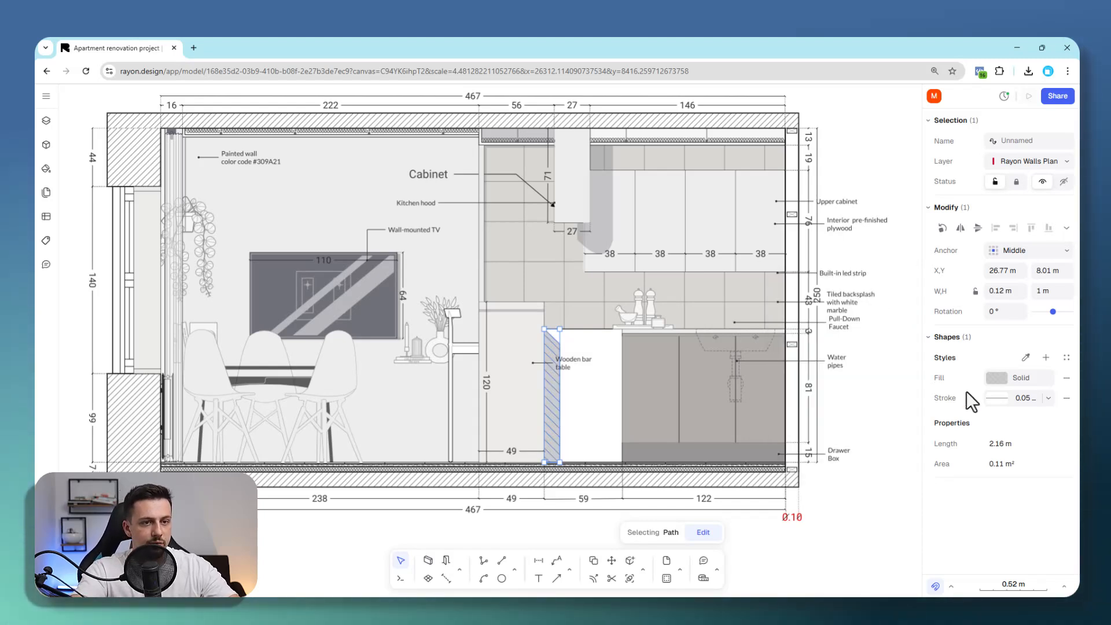
pyautogui.click(474, 531)
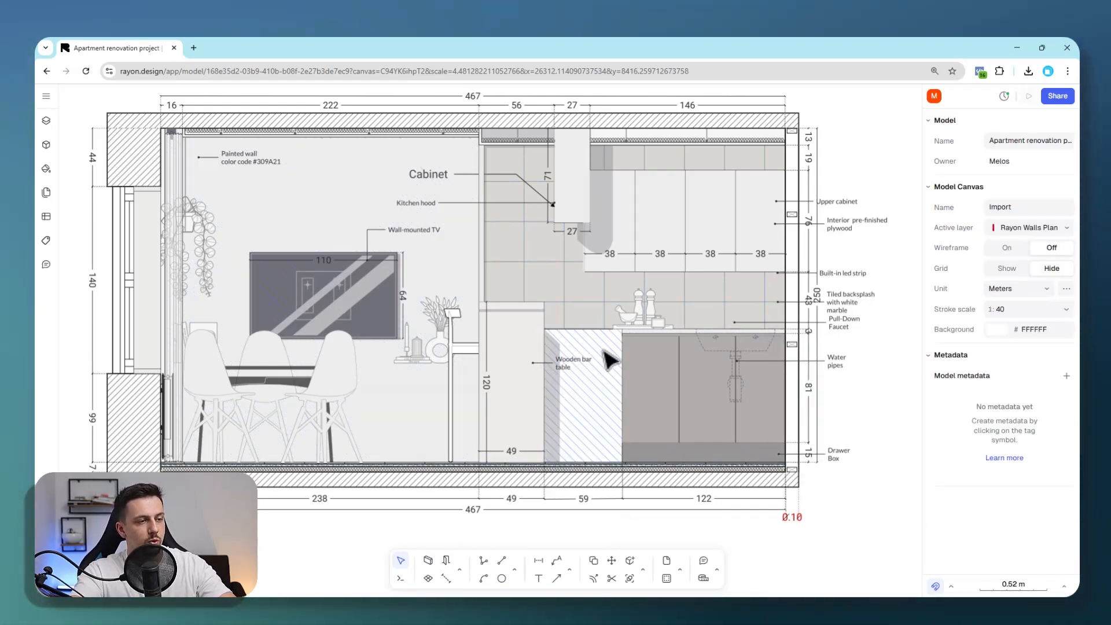
pyautogui.moveTo(610, 361); pyautogui.dragTo(747, 446)
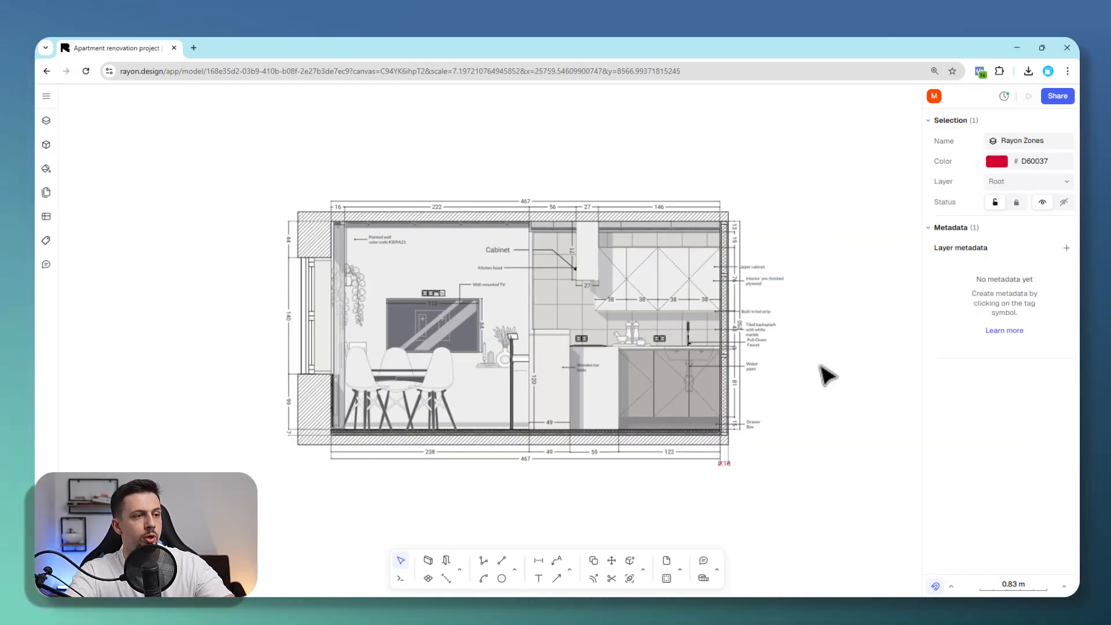
pyautogui.moveTo(634, 290)
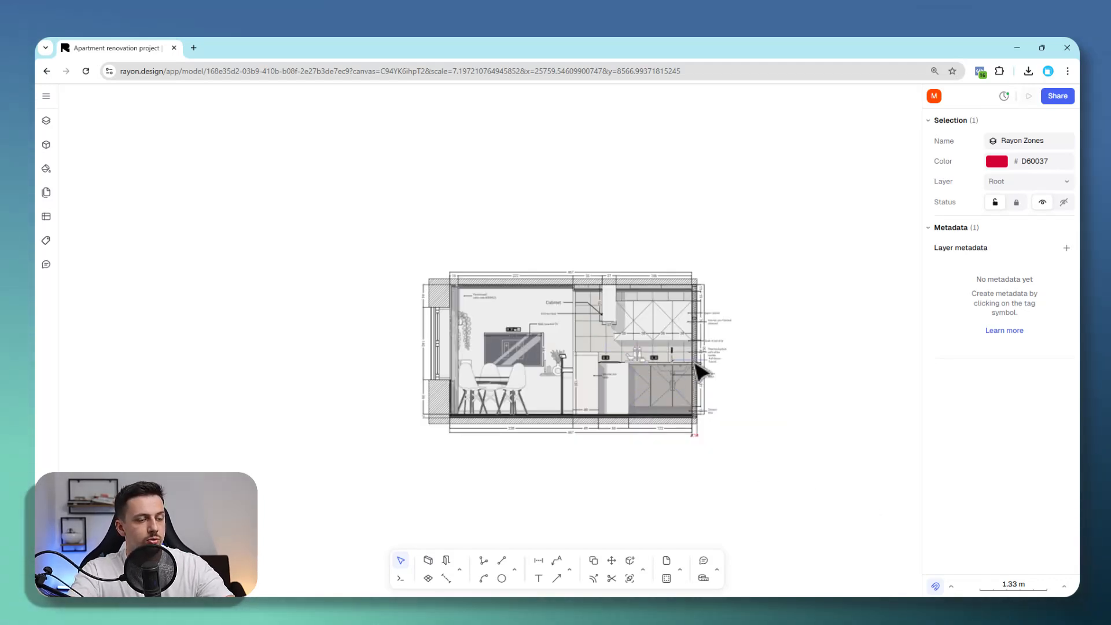
# Frame the elevation in an A4 page at 1:40 scale and show the Pages sidebar
pyautogui.scroll(-3)
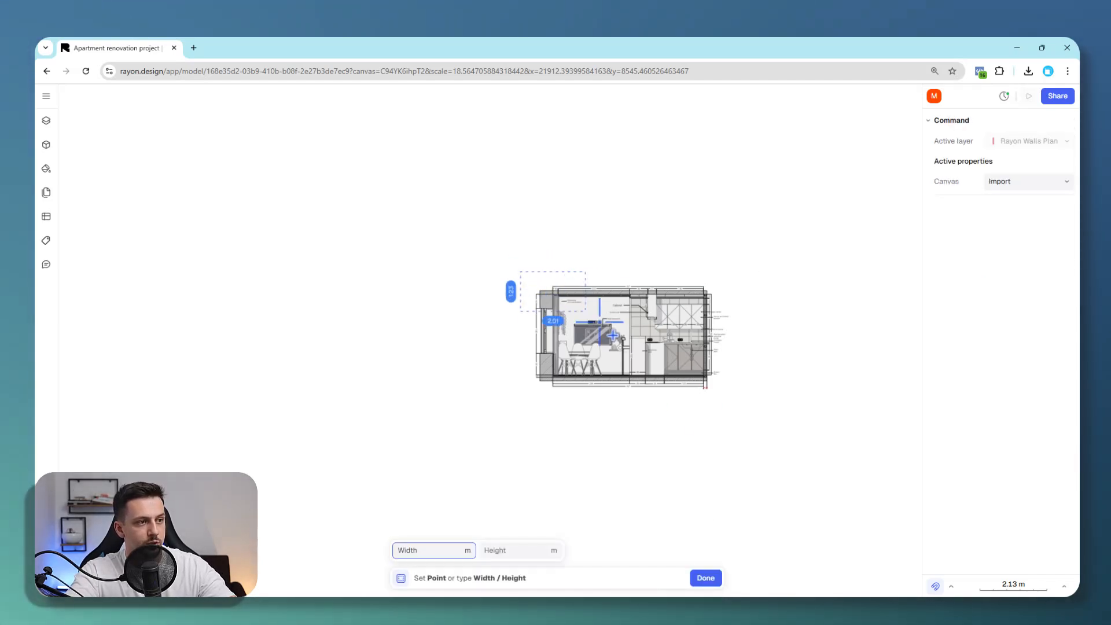
pyautogui.click(705, 577)
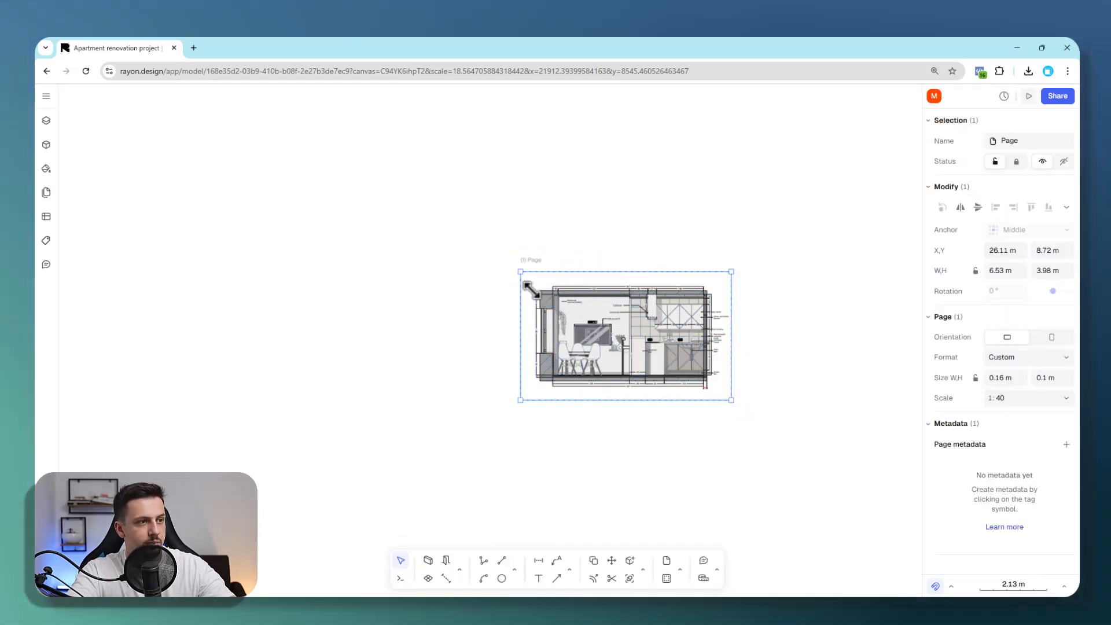
pyautogui.click(1027, 356)
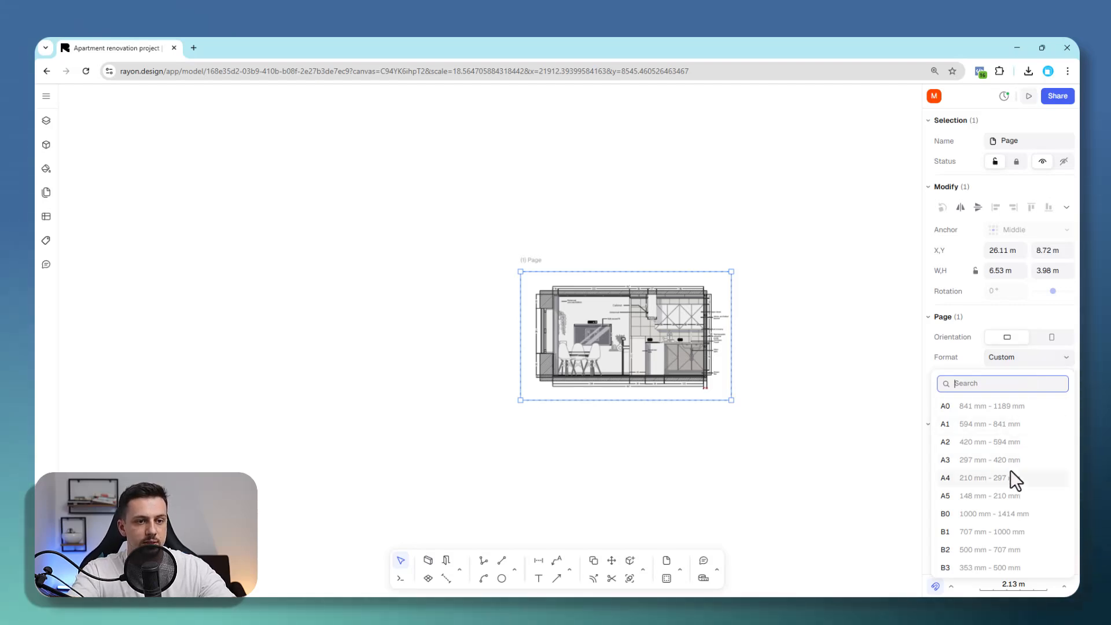
pyautogui.click(944, 476)
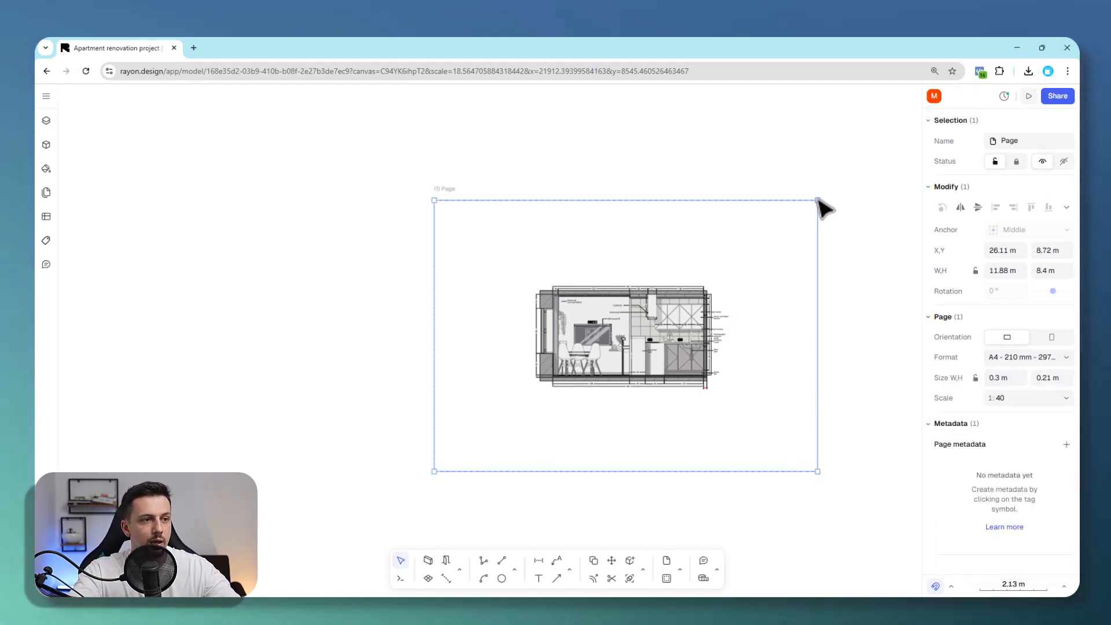
pyautogui.moveTo(1024, 401)
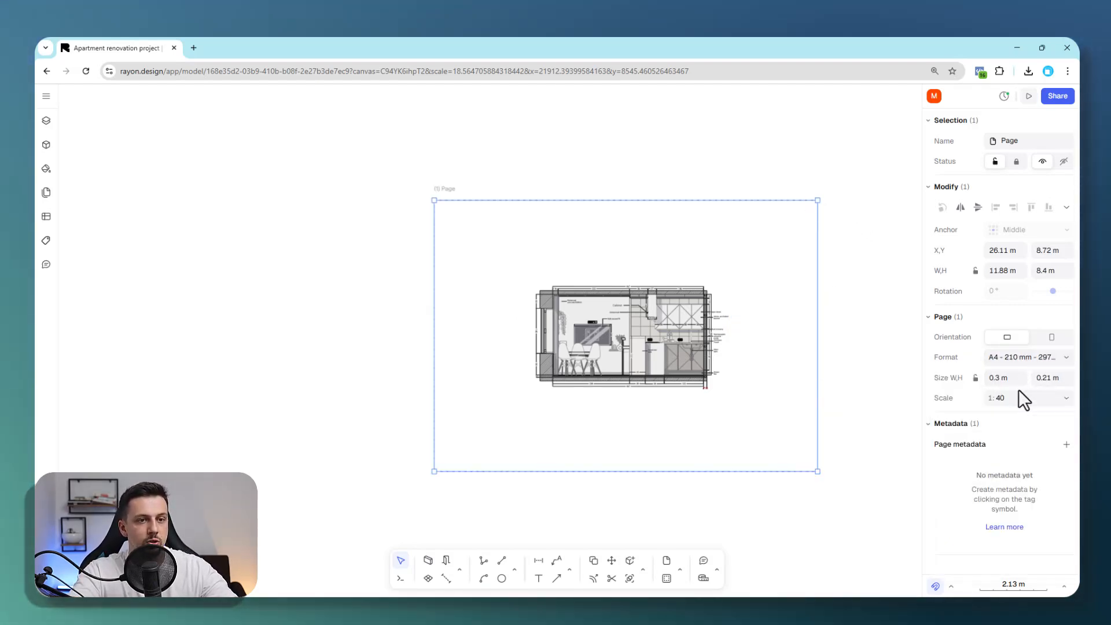
pyautogui.moveTo(45, 192)
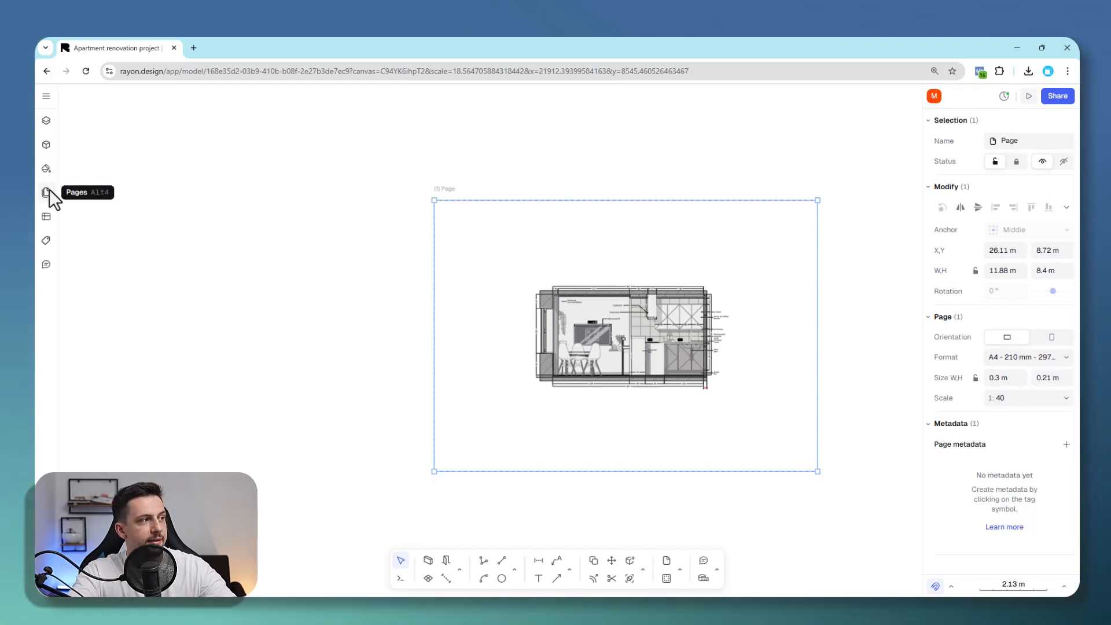
pyautogui.click(46, 192)
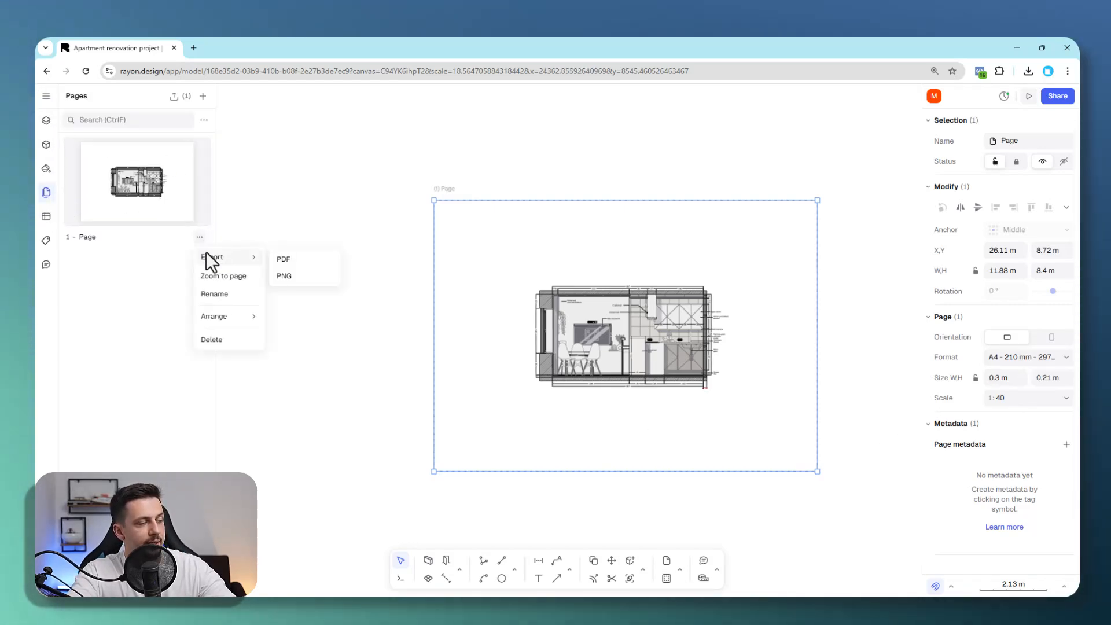
# Place the A4 title block with legend from the Title blocks library, fitted to the page
pyautogui.click(46, 144)
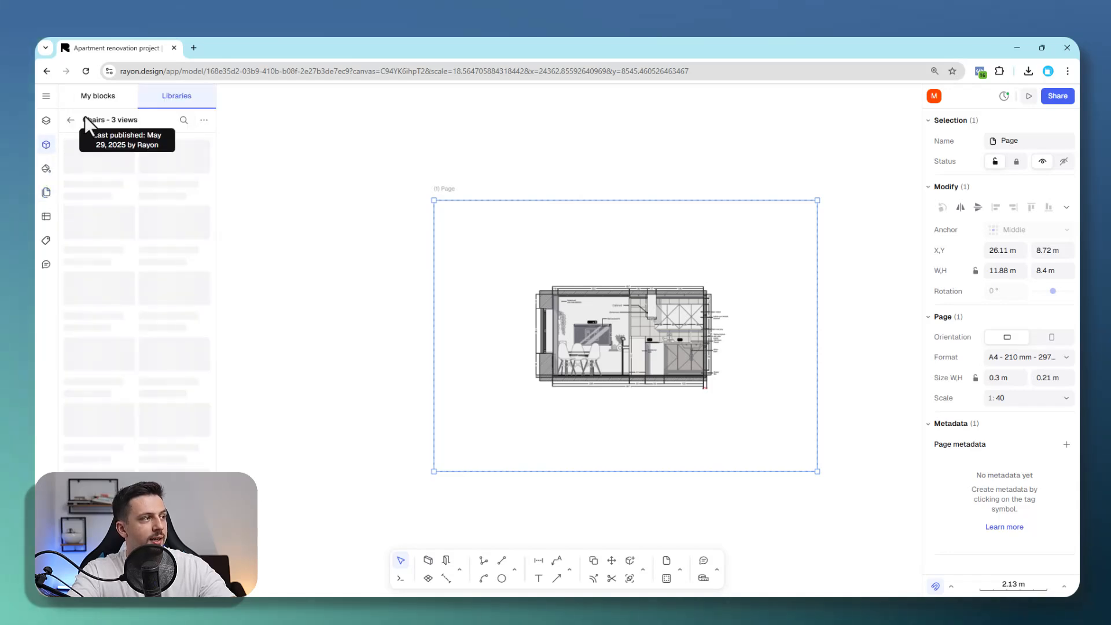
pyautogui.click(124, 119)
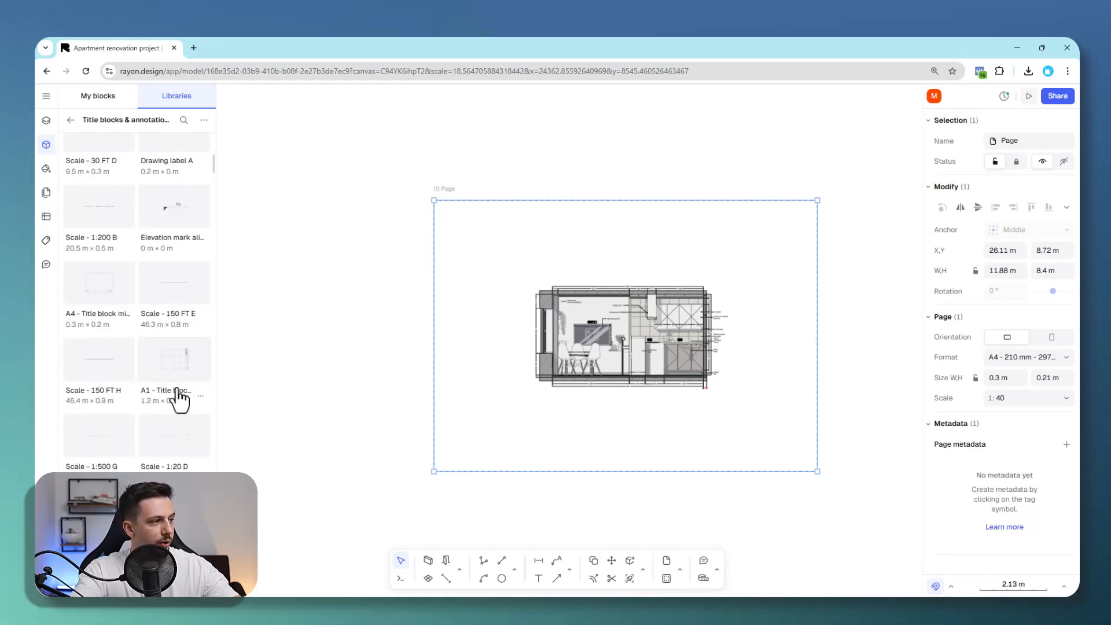
pyautogui.scroll(-3)
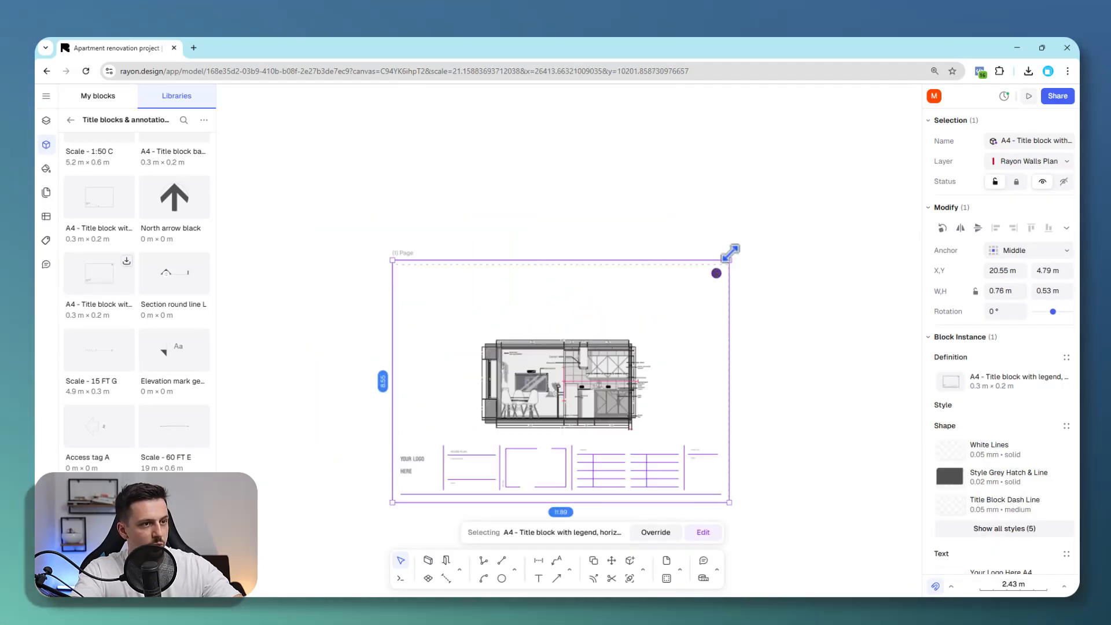
pyautogui.click(560, 481)
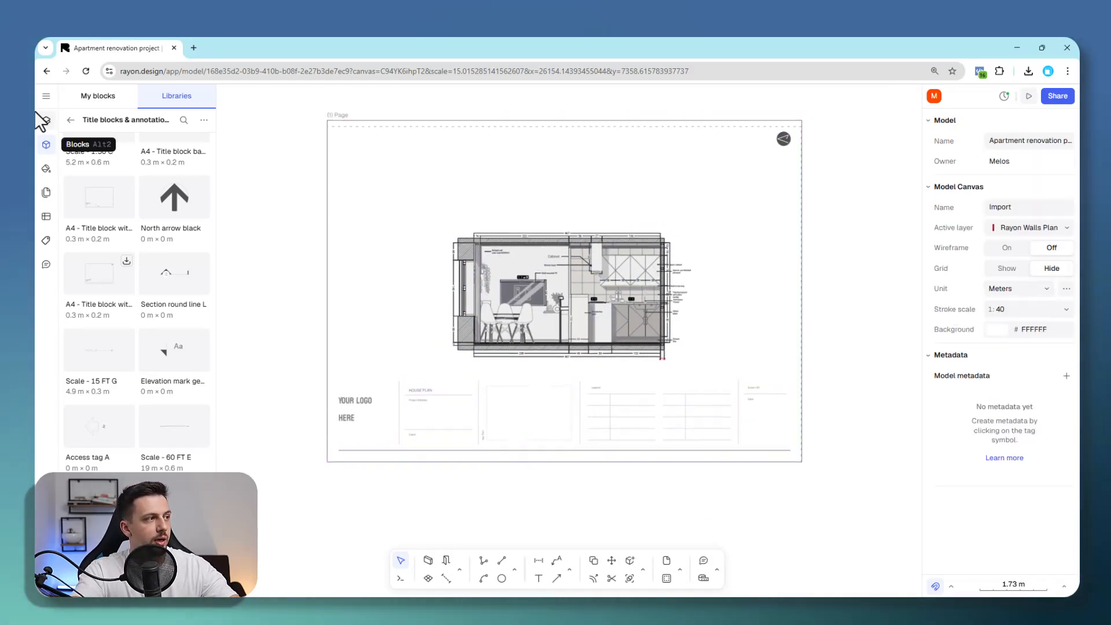
# Start a PDF export of the titled A4 page from its Pages menu
pyautogui.click(45, 192)
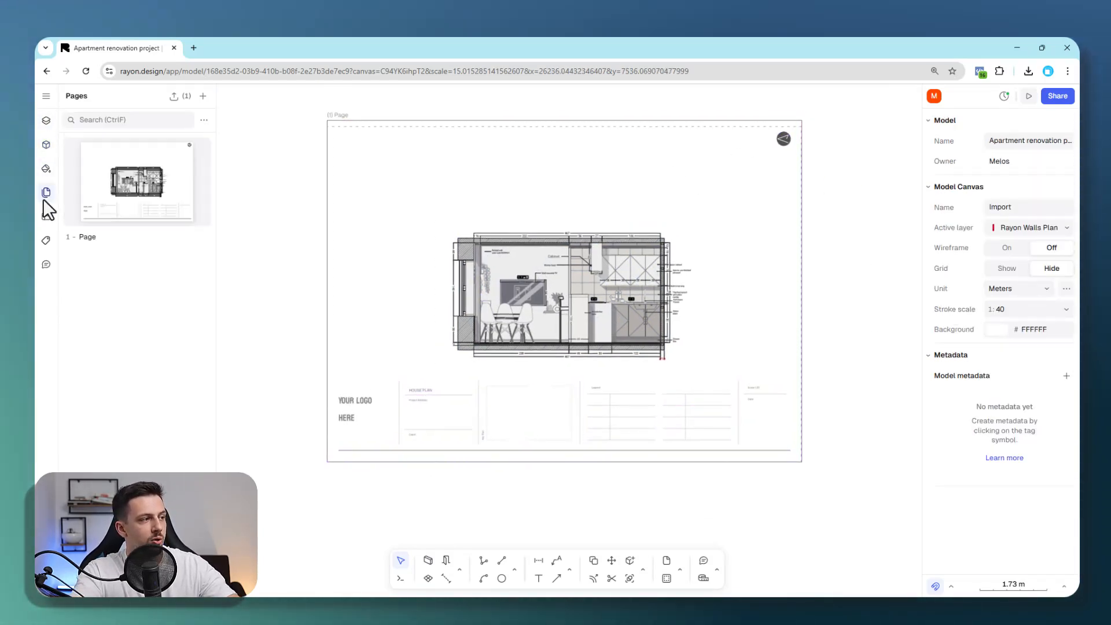
pyautogui.click(199, 237)
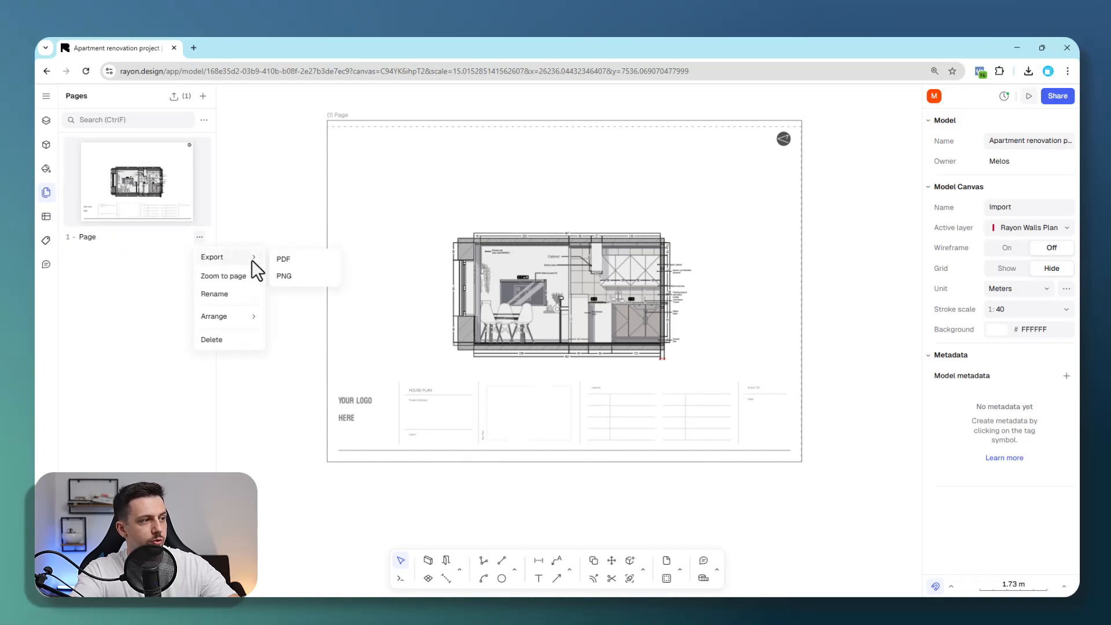
pyautogui.click(282, 258)
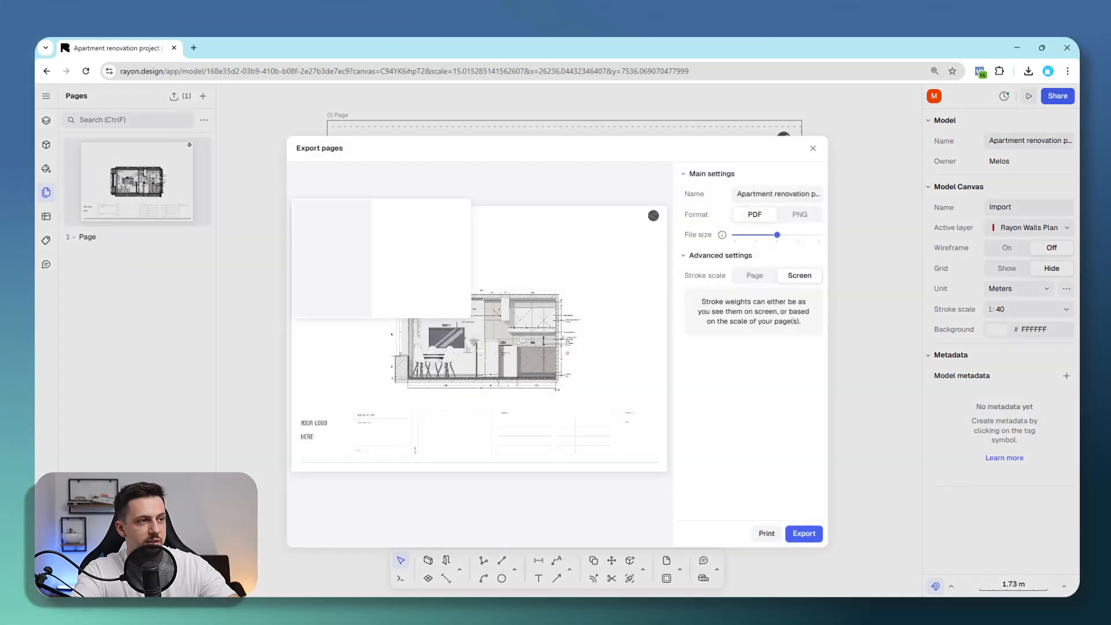